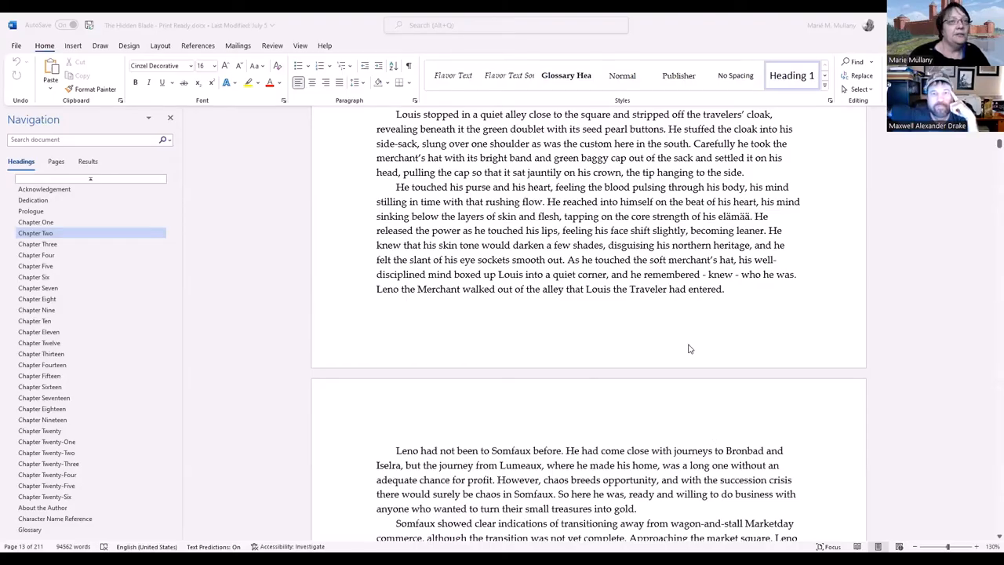
mouse_move(908, 342)
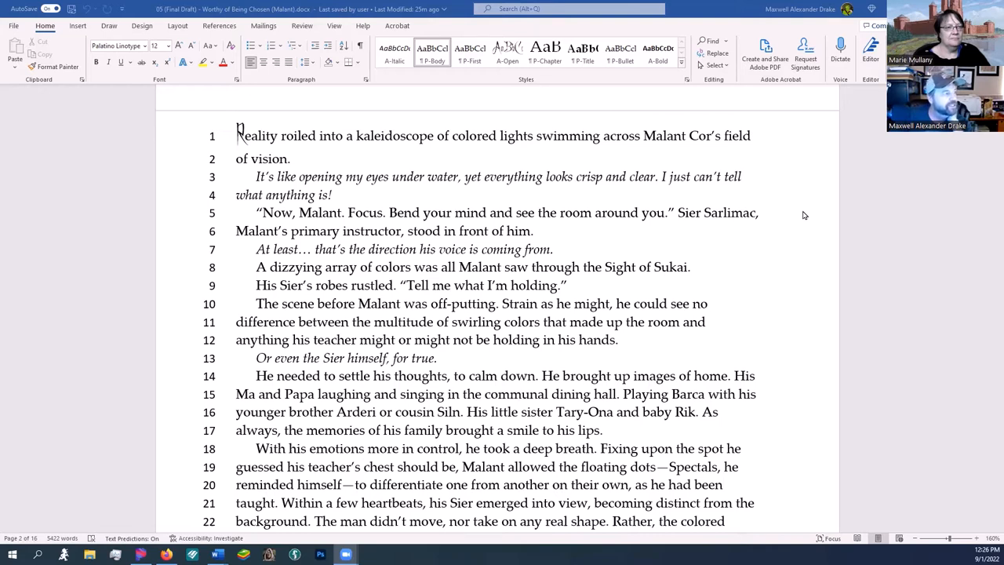
mouse_move(790, 218)
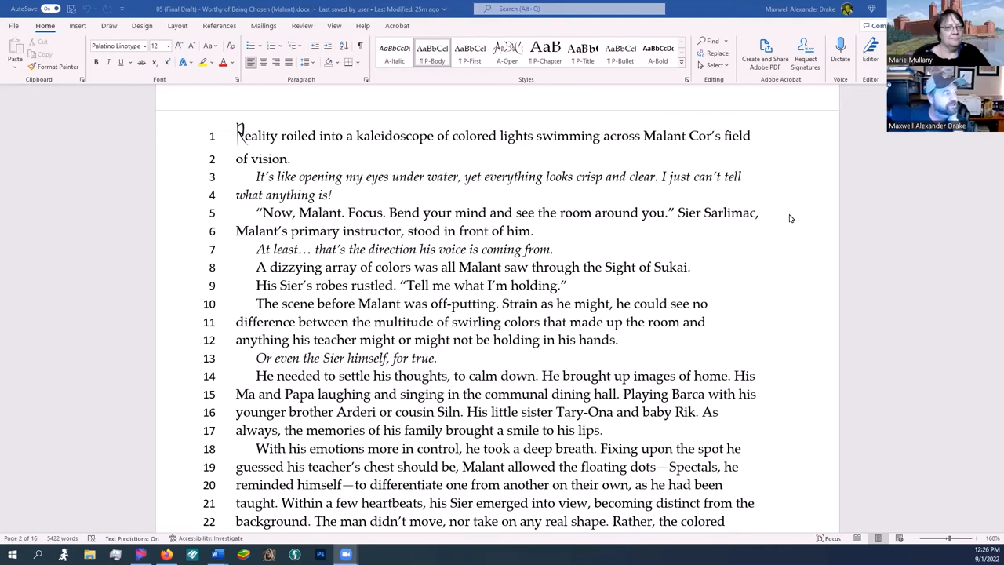
Scroll down from the kaleidoscope opening and highlight the line-14 sentence about settling his thoughts
scroll("down", 3)
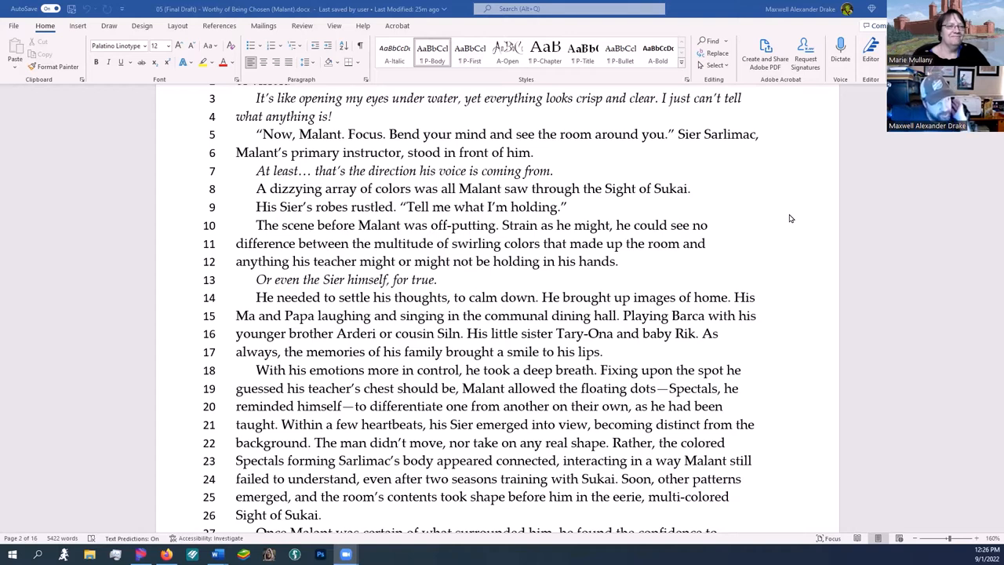
scroll("down", 3)
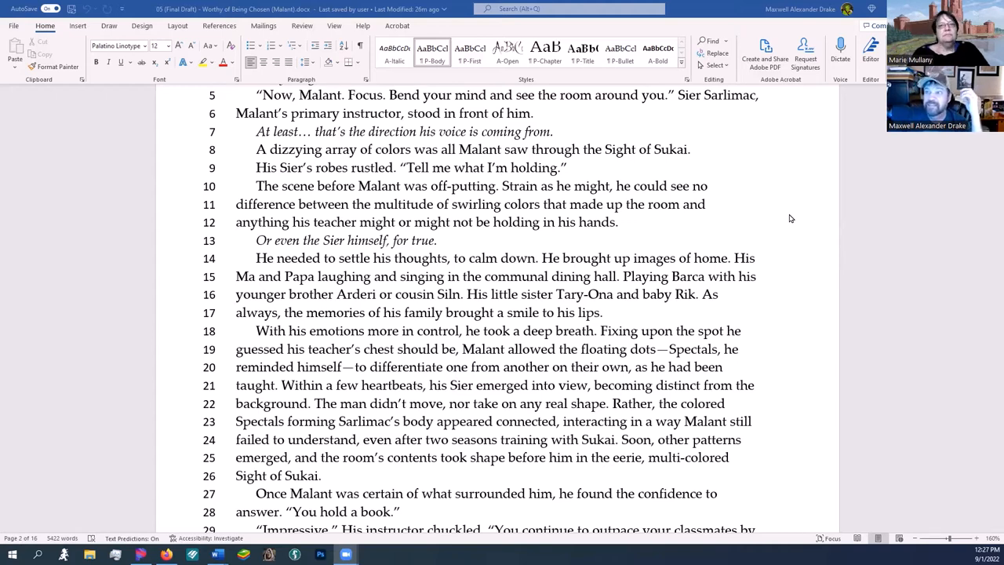
scroll("down", 3)
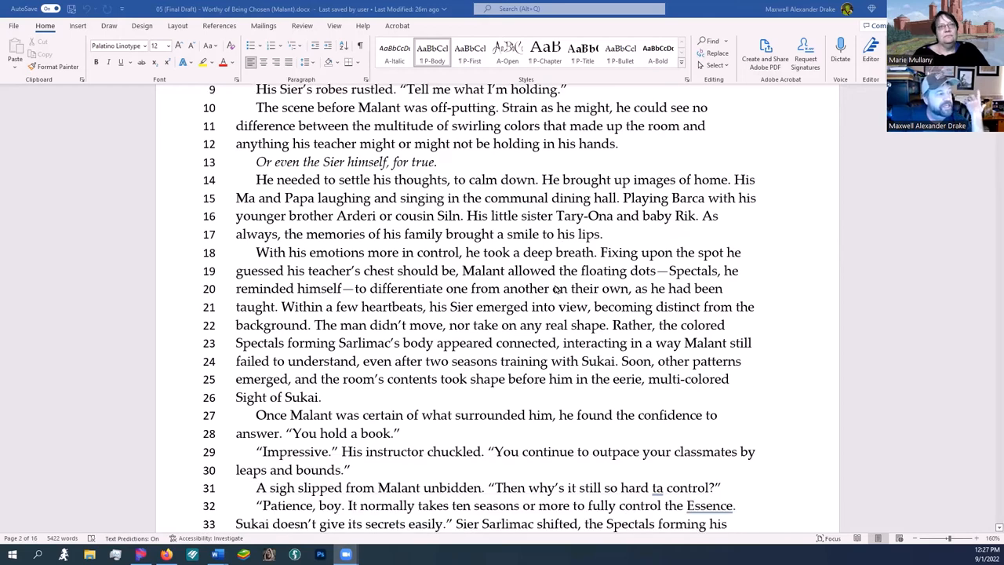
scroll("down", 3)
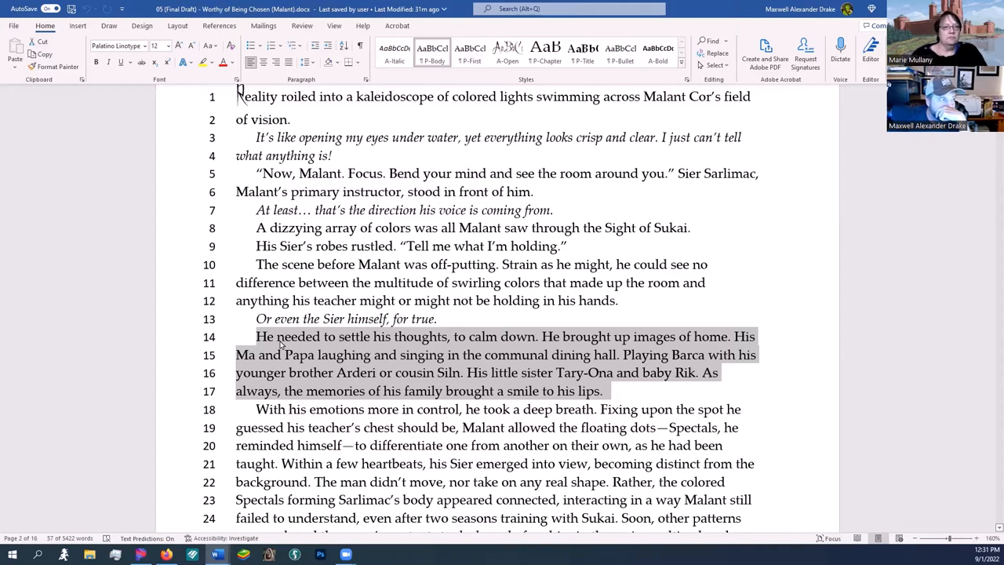
mouse_move(380, 368)
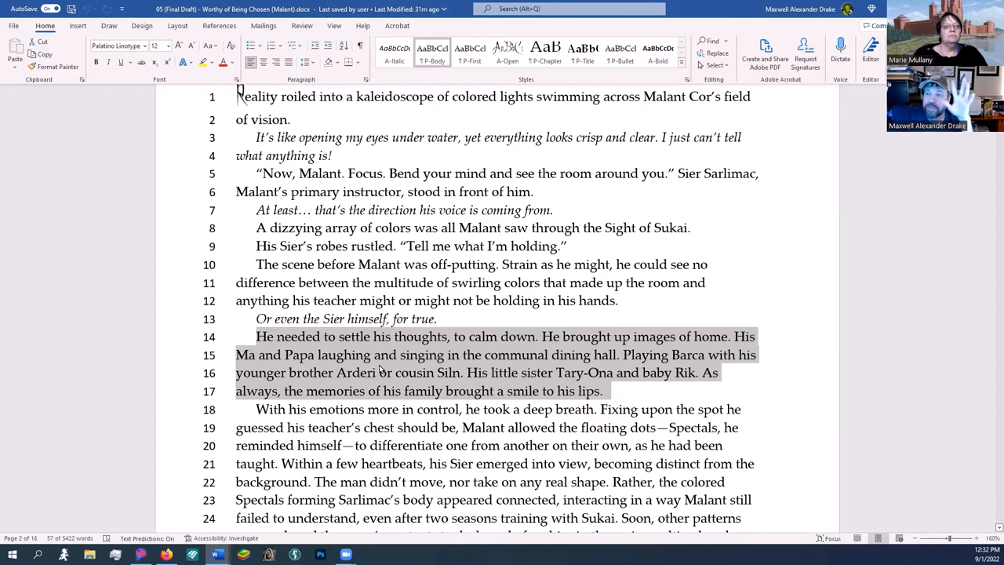
mouse_move(547, 372)
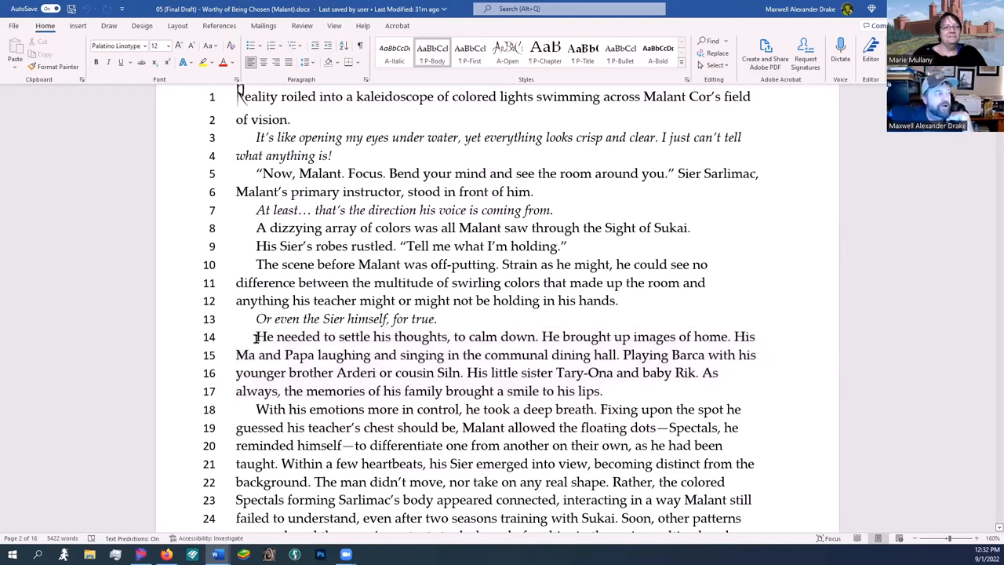
left_click_drag(256, 336, 536, 336)
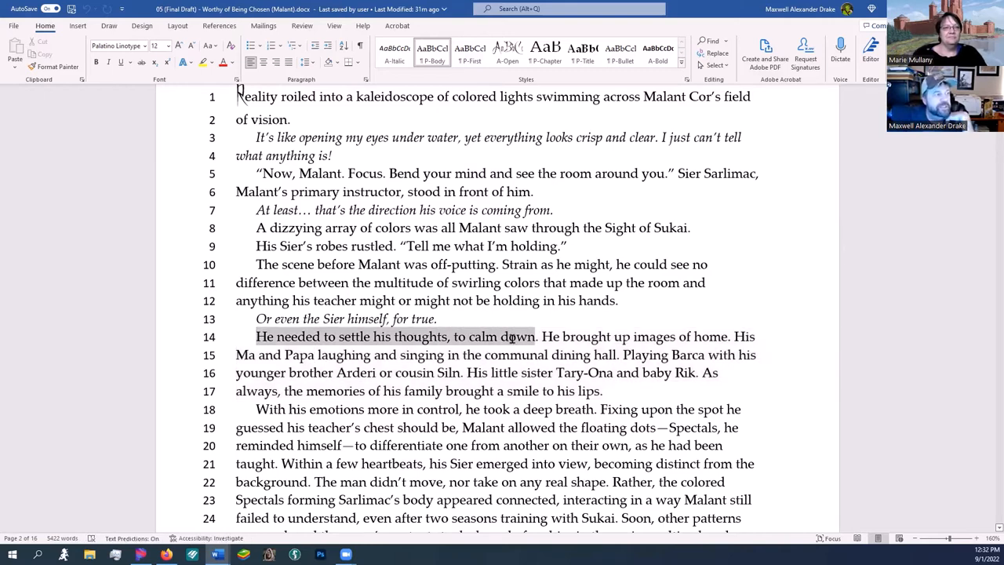
left_click_drag(255, 335, 536, 335)
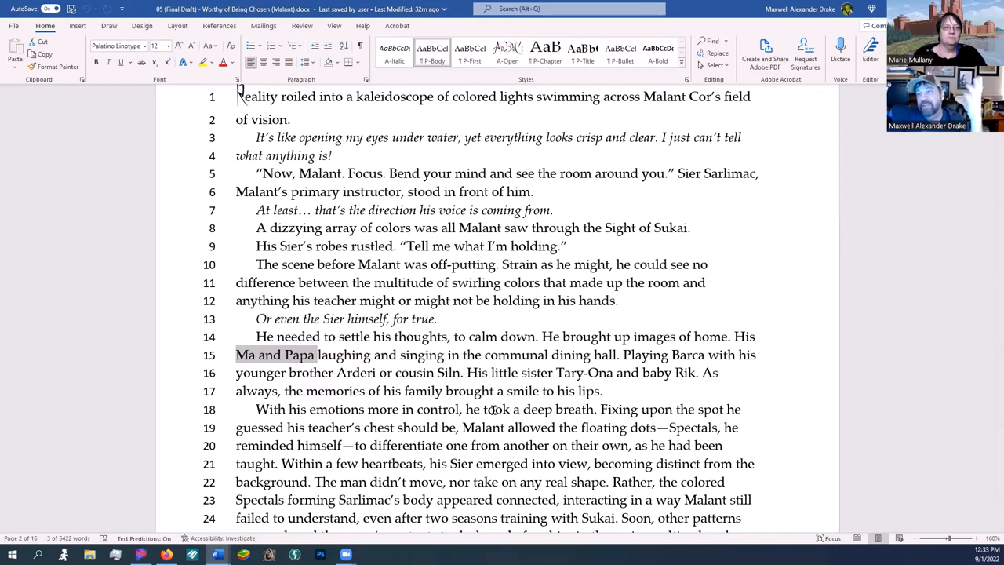
left_click(471, 396)
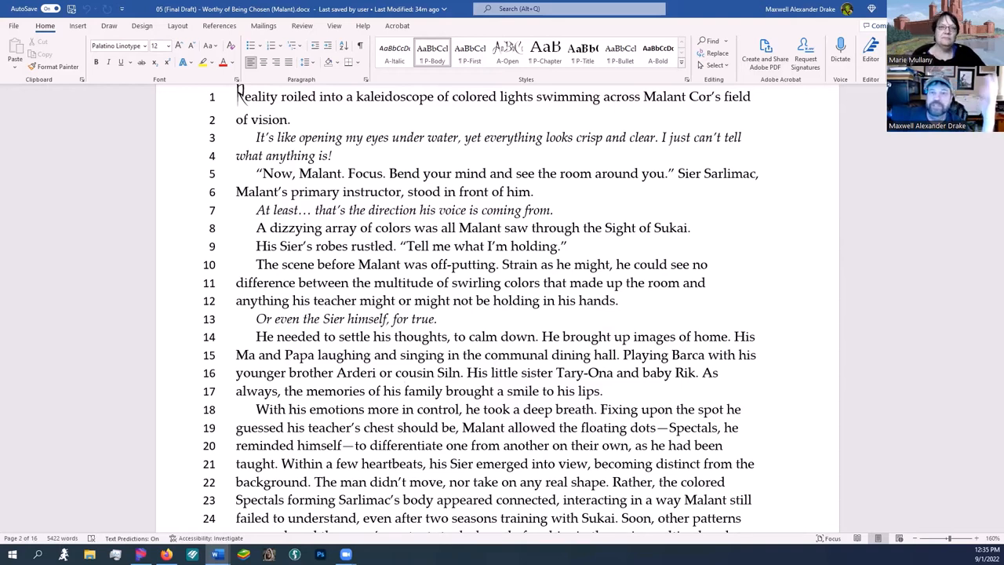
Scroll on past the parchment-burning lesson to lines 106–129 on the Games and the Coliseum
scroll("down", 3)
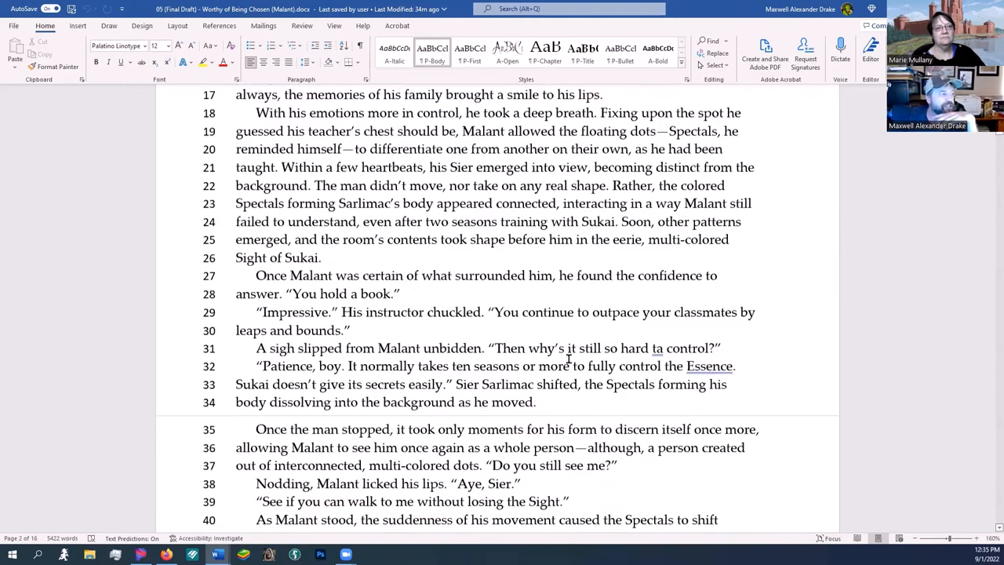
scroll("down", 3)
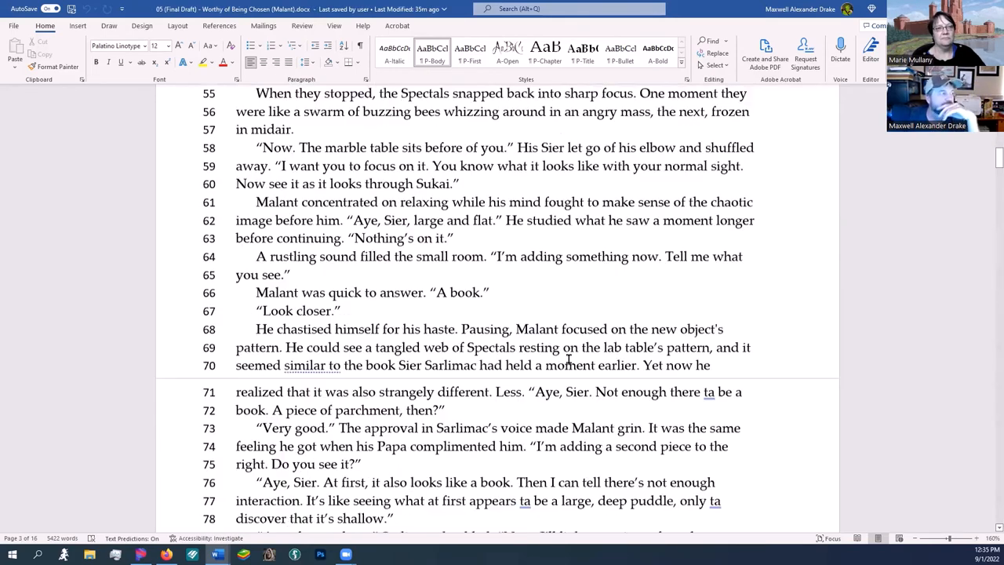
scroll("down", 3)
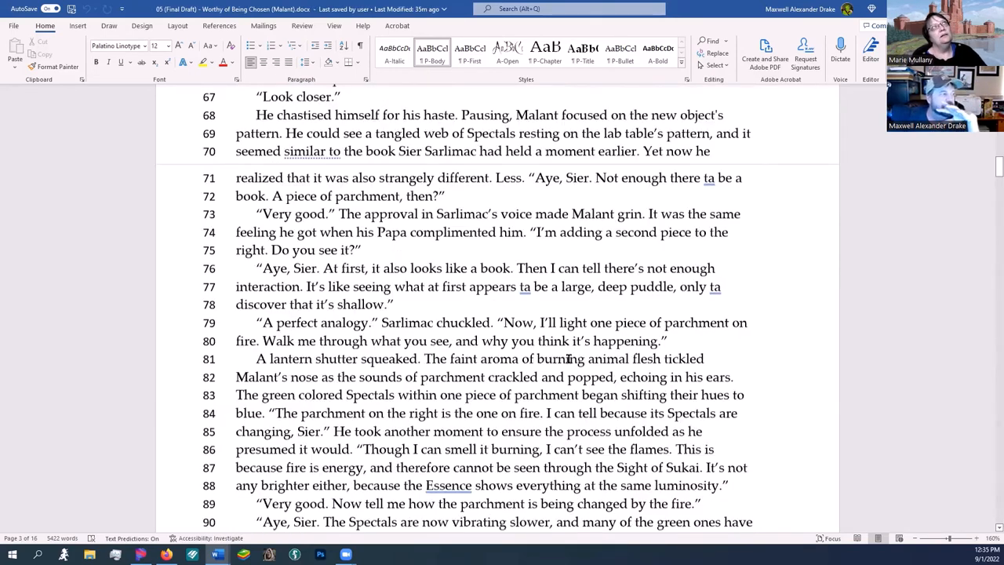
scroll("down", 3)
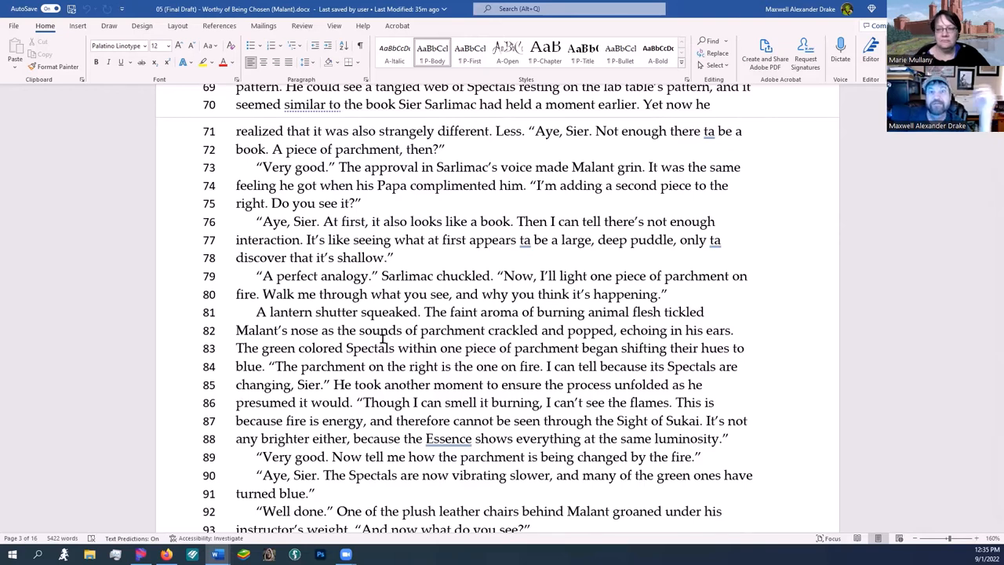
scroll("down", 3)
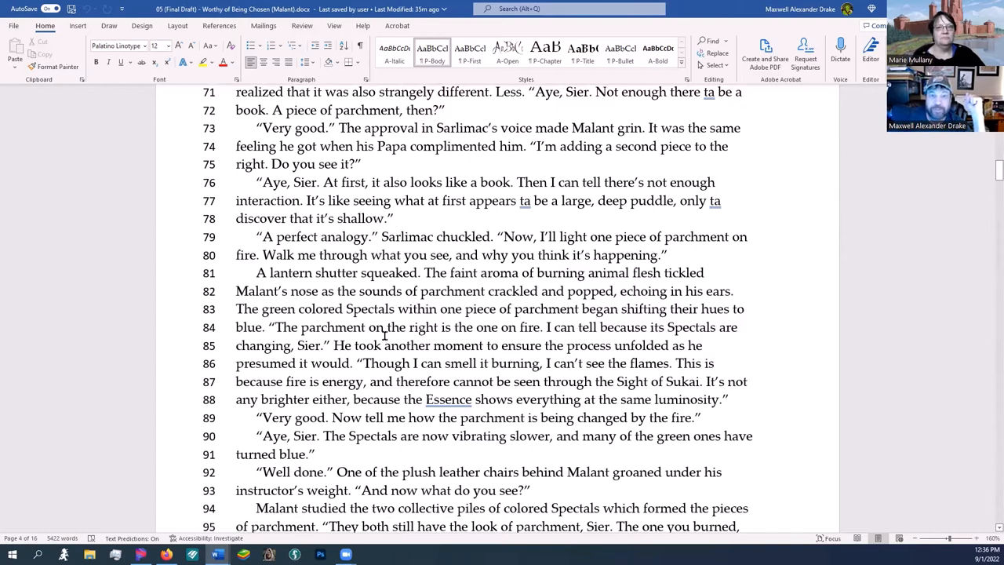
scroll("down", 3)
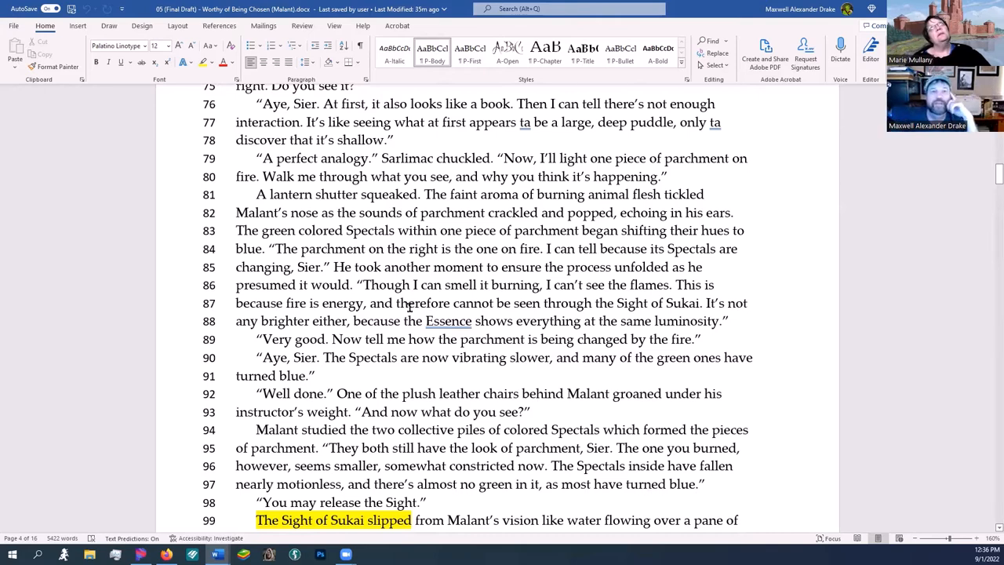
scroll("down", 3)
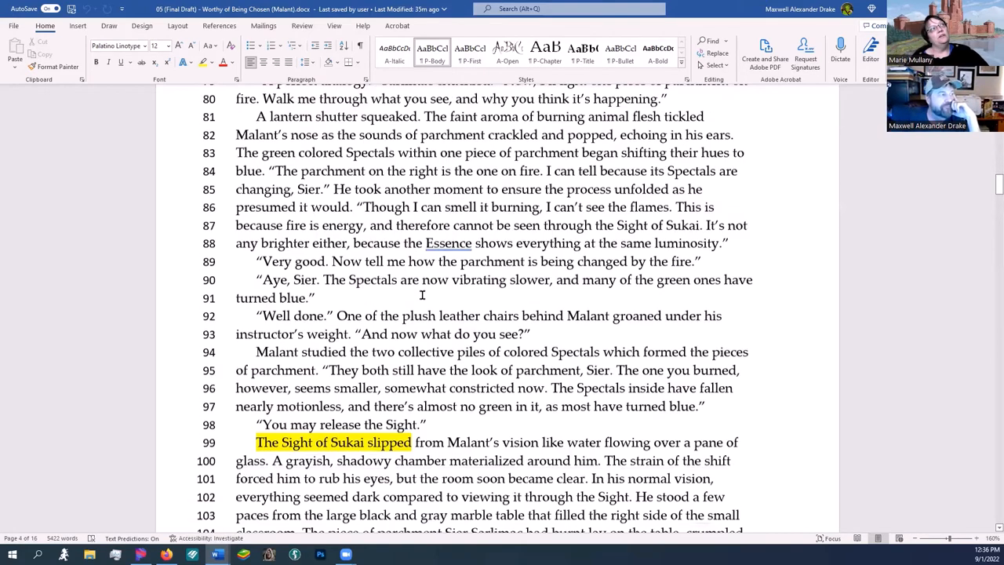
scroll("down", 3)
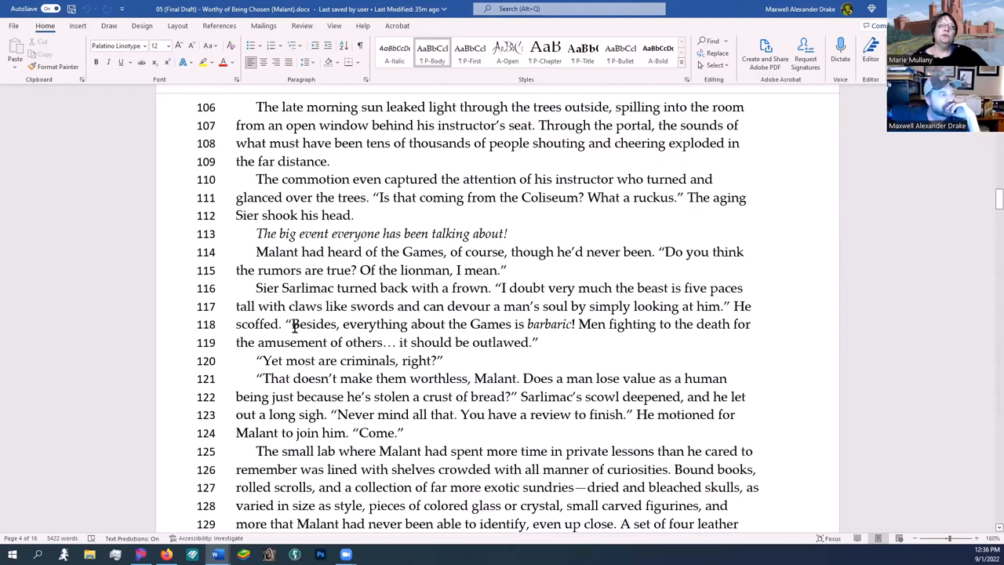
left_click_drag(290, 323, 442, 342)
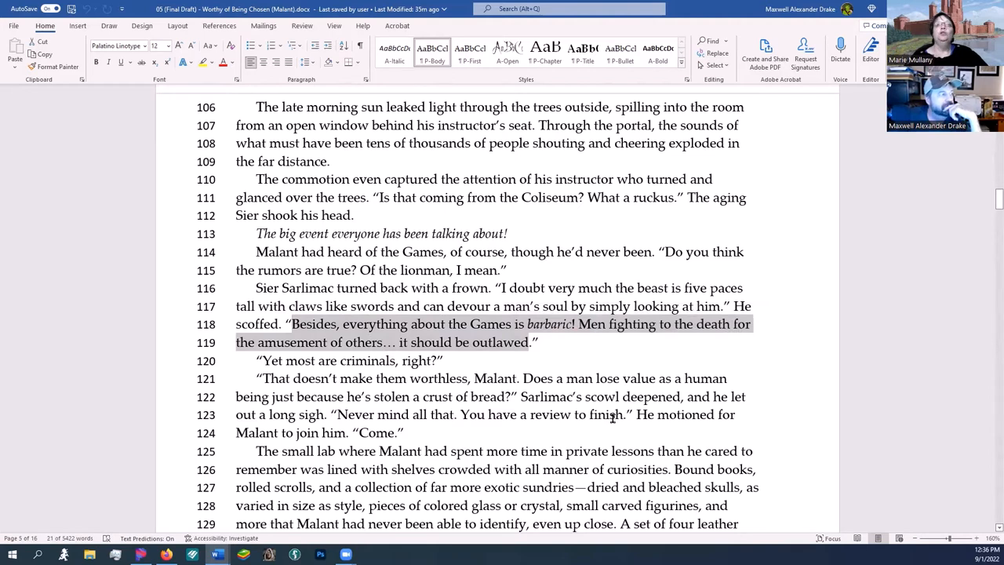
left_click(284, 323)
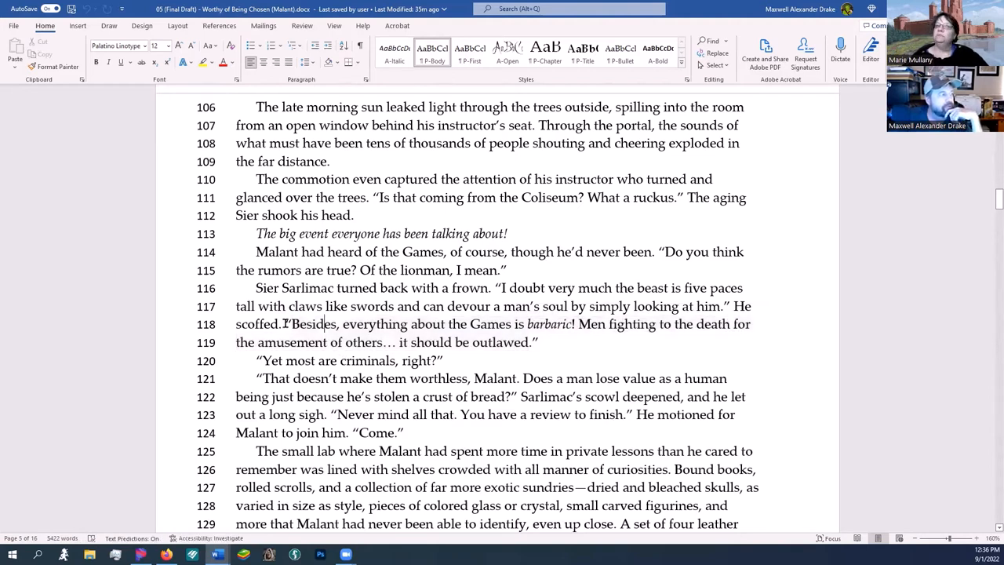
left_click_drag(284, 323, 517, 378)
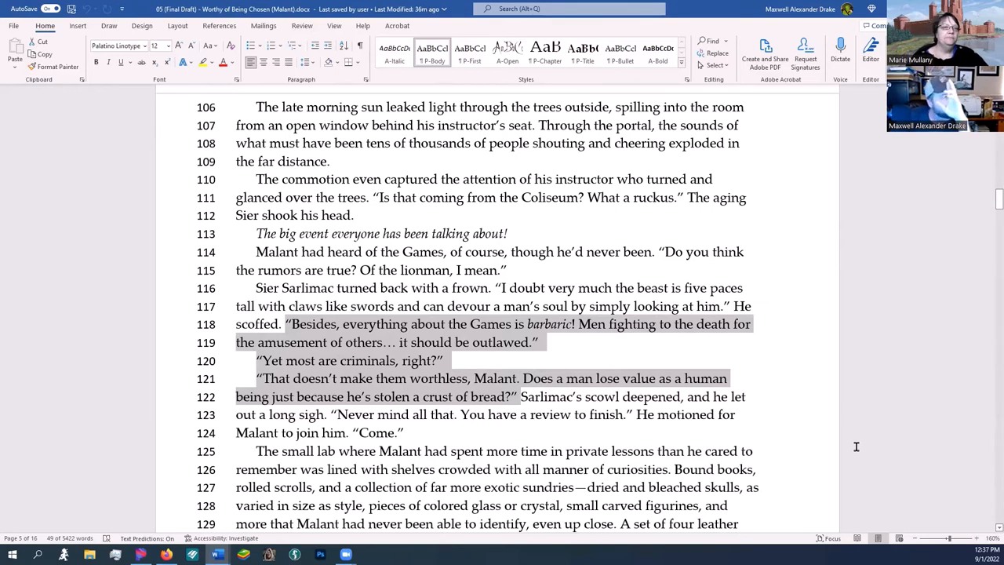
scroll("down", 3)
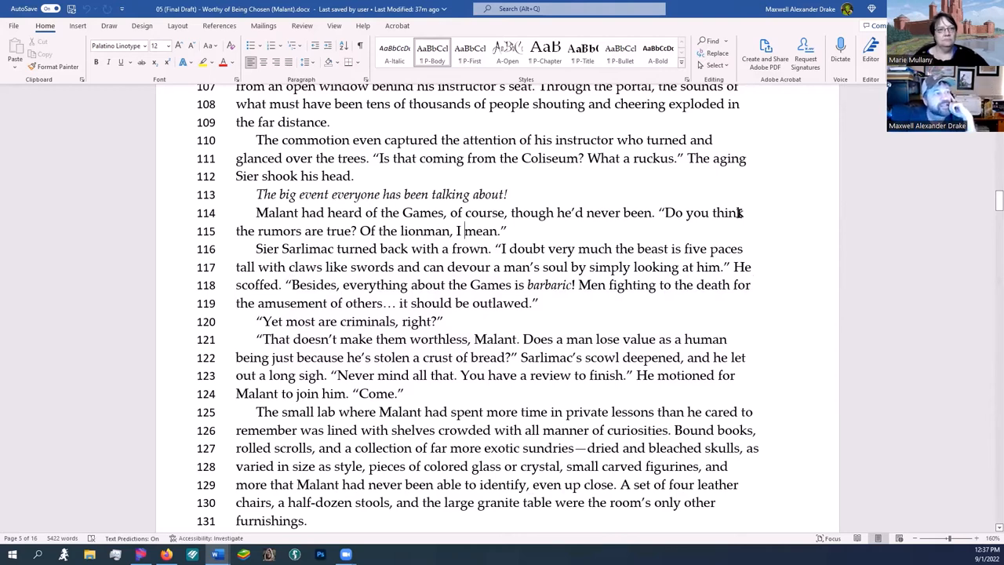
mouse_move(452, 314)
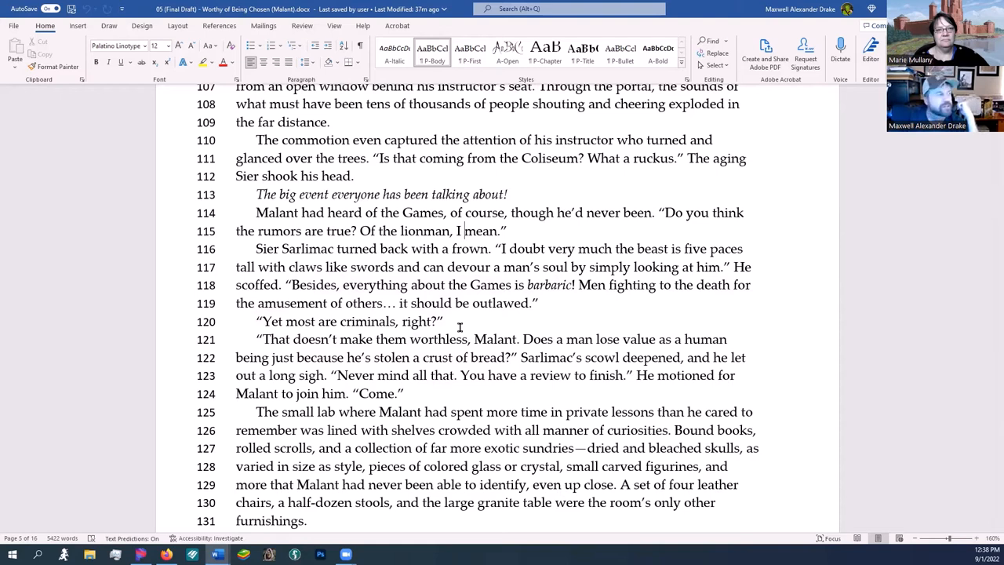
scroll("down", 3)
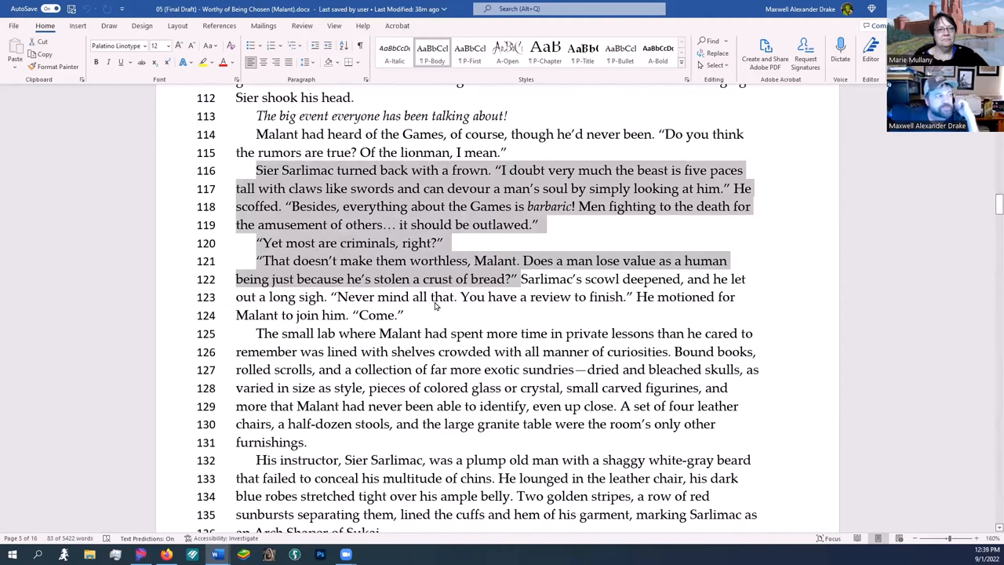
mouse_move(462, 305)
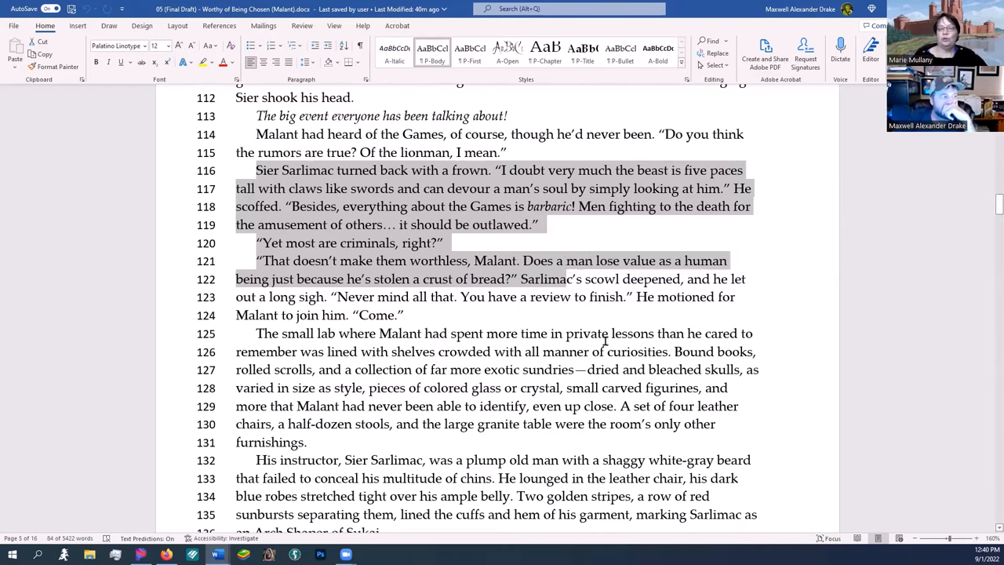
mouse_move(866, 145)
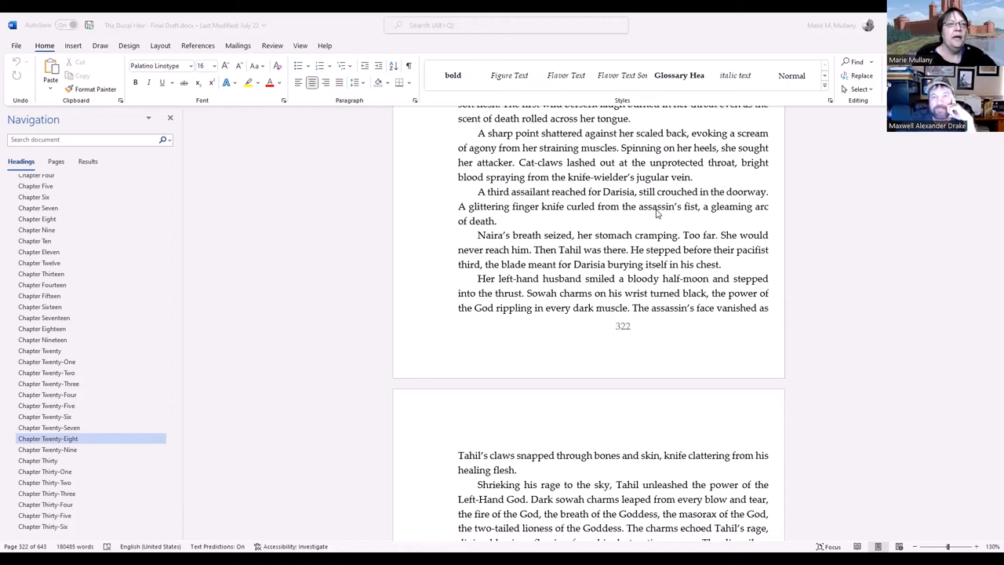
mouse_move(846, 279)
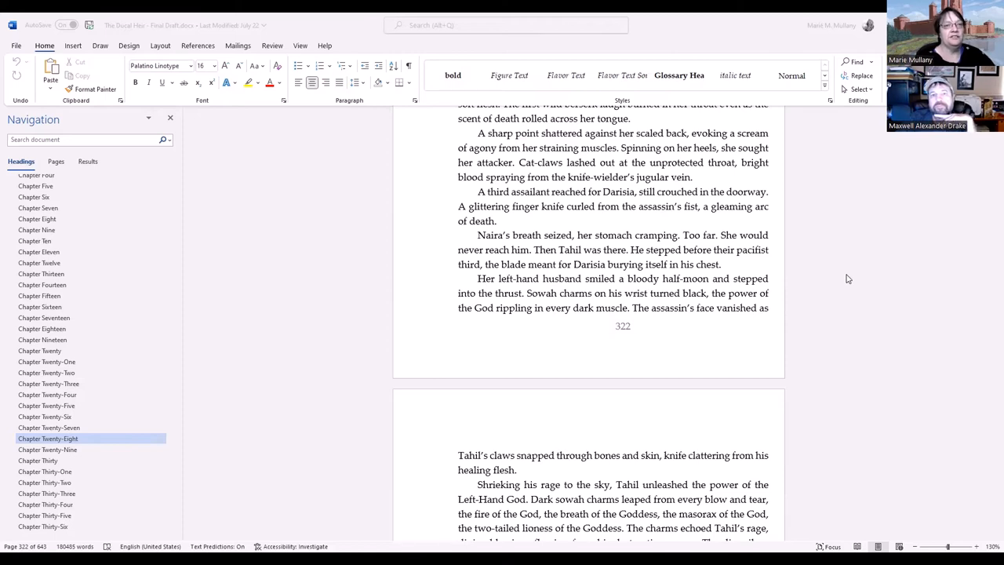
scroll("down", 3)
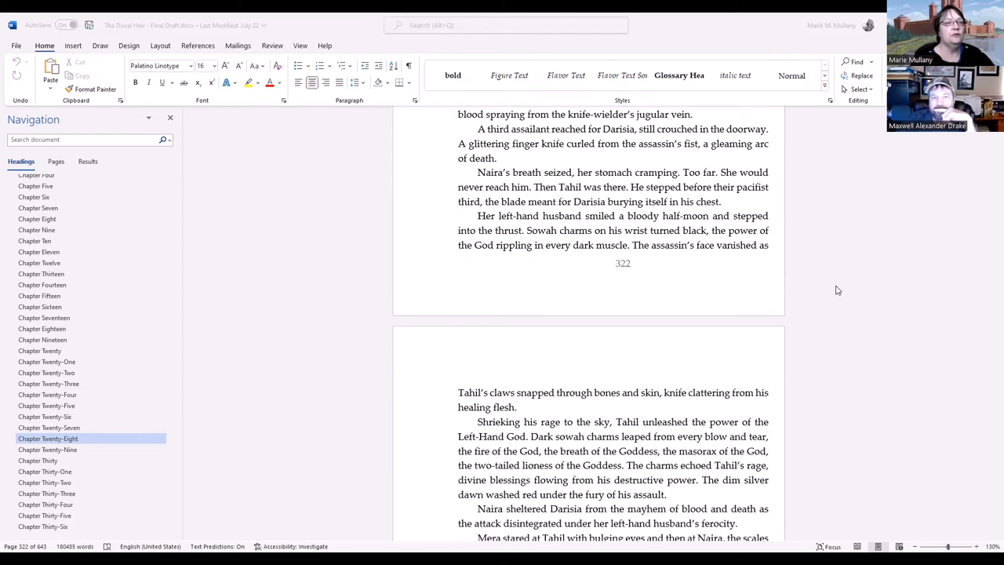
scroll("down", 3)
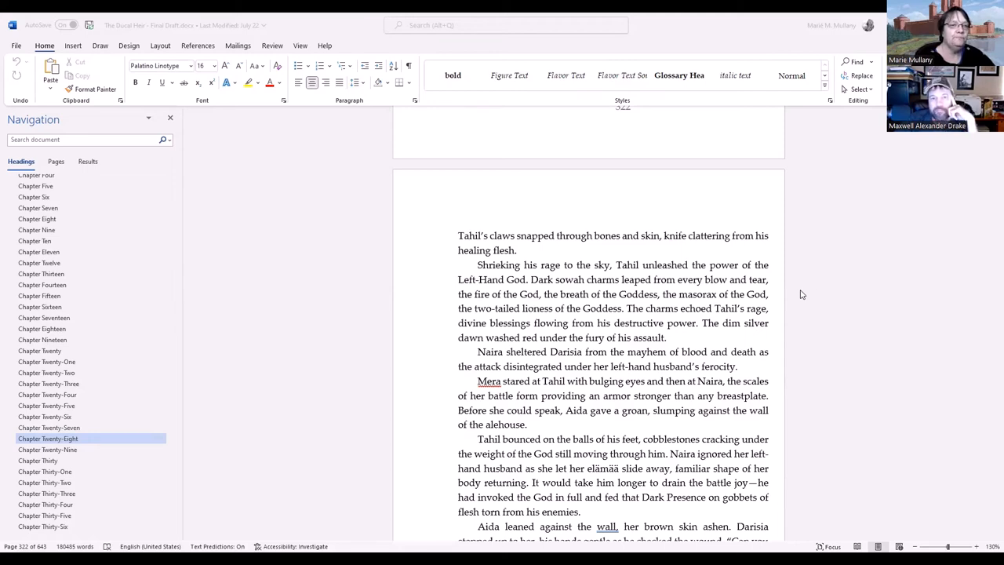
scroll("down", 3)
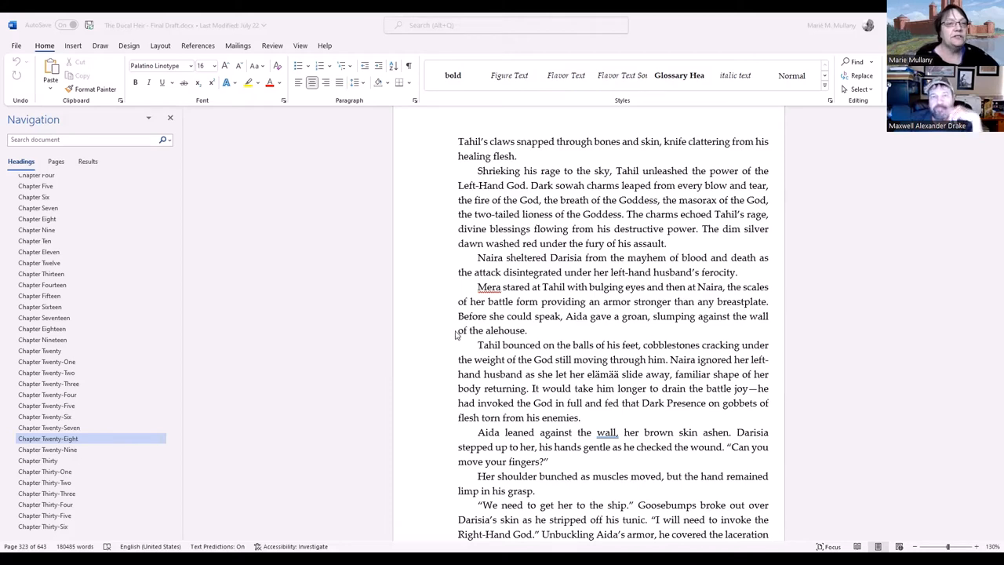
Scroll to the bottom of page 323 where Darisia covers Aida's laceration and Naira calls out
scroll("down", 3)
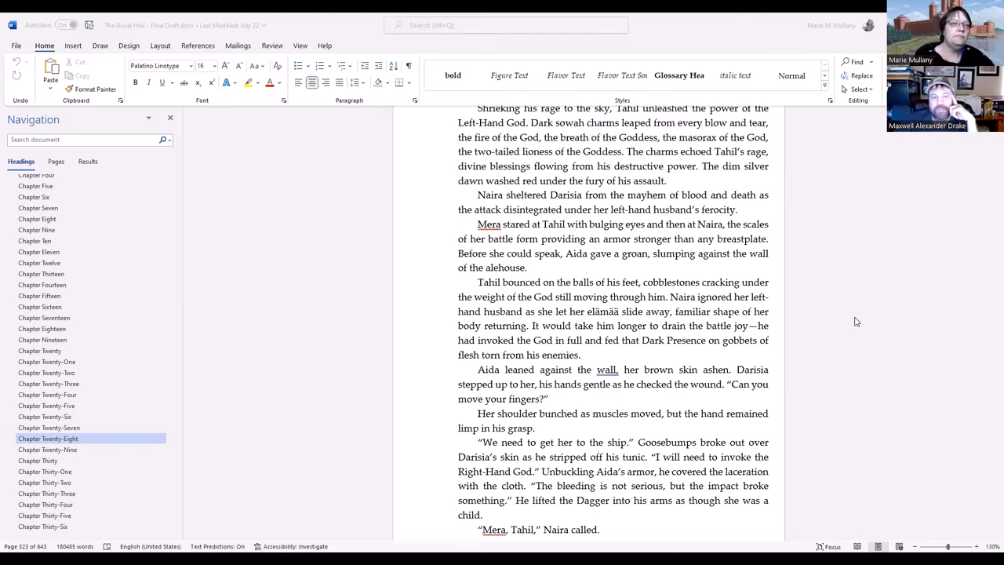
mouse_move(828, 328)
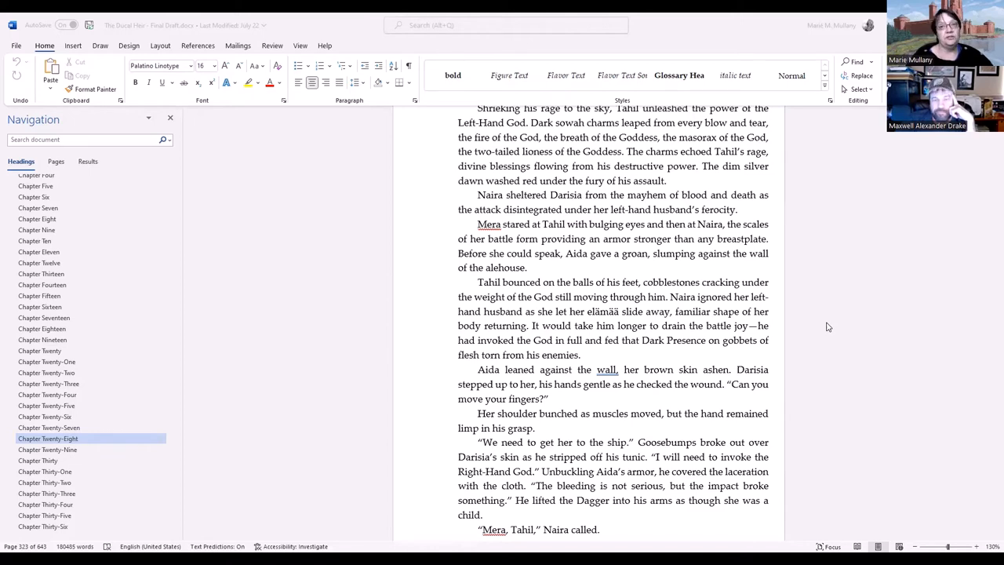
scroll("down", 3)
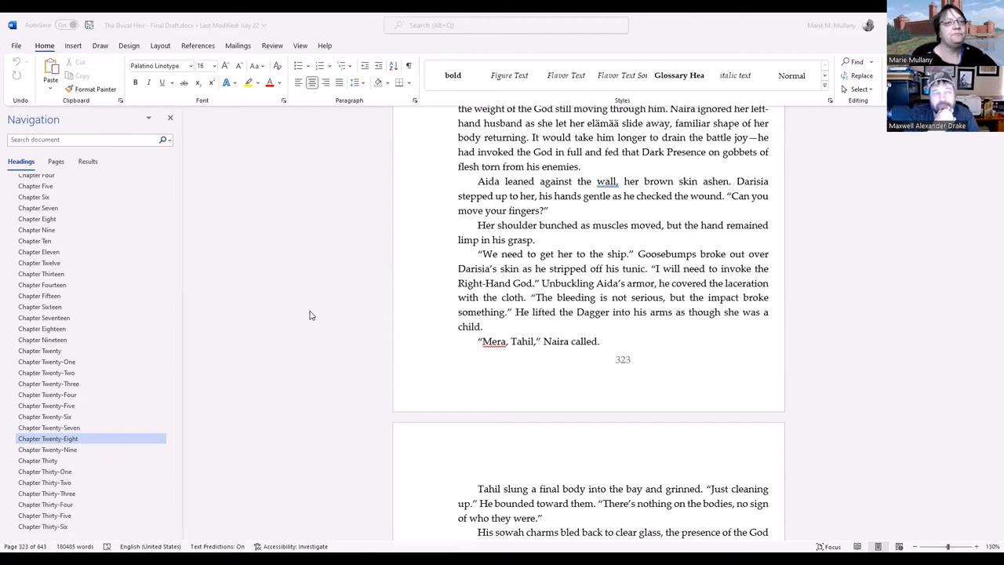
Scroll through page 324, Darisia stitching Aida's wound, until its page number shows
scroll("down", 3)
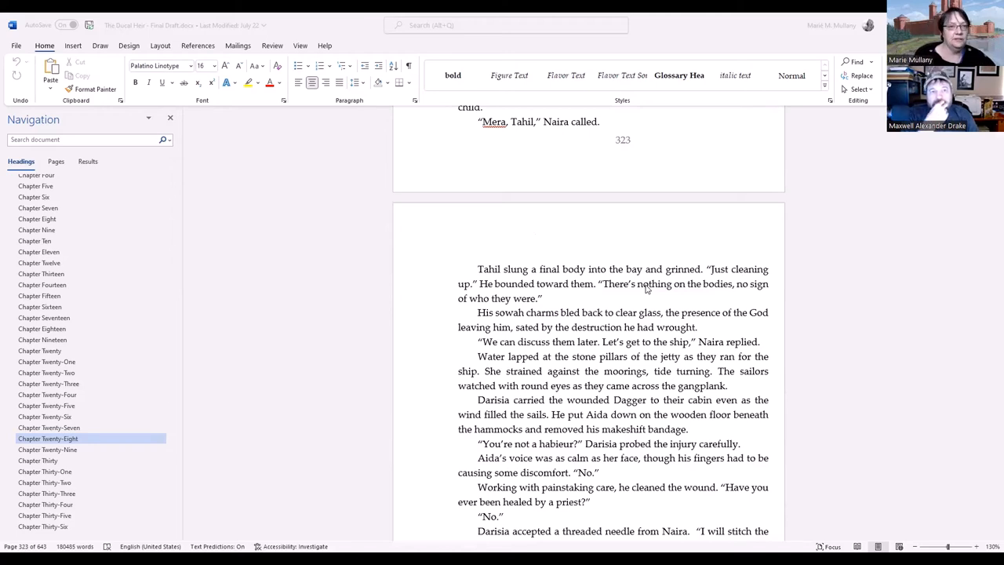
mouse_move(649, 303)
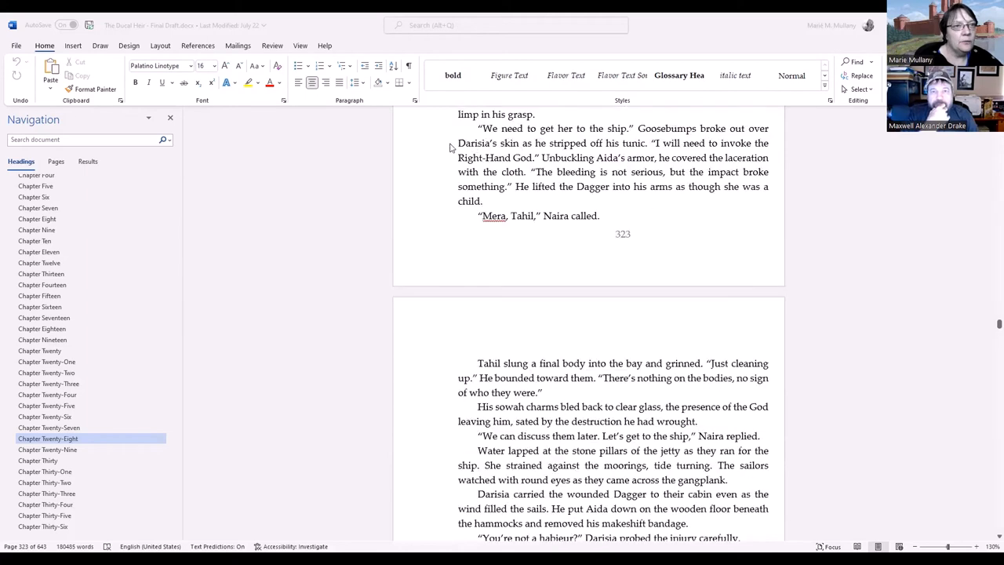
mouse_move(713, 201)
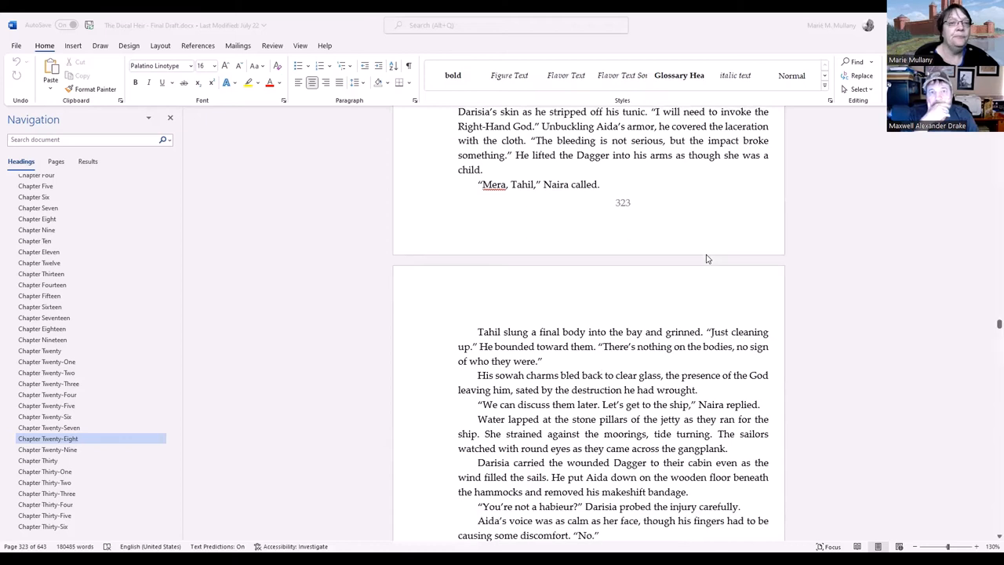
scroll("down", 3)
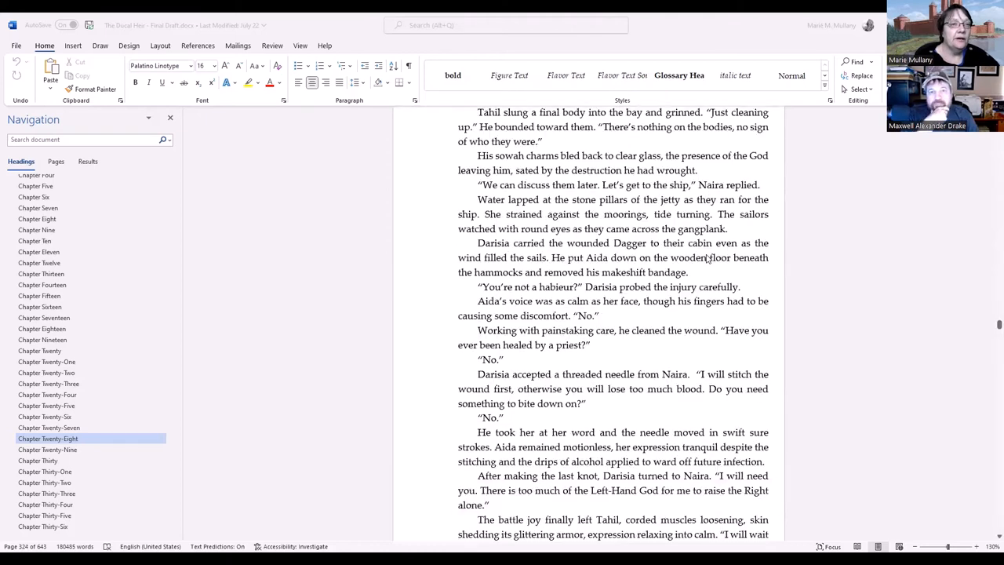
scroll("down", 3)
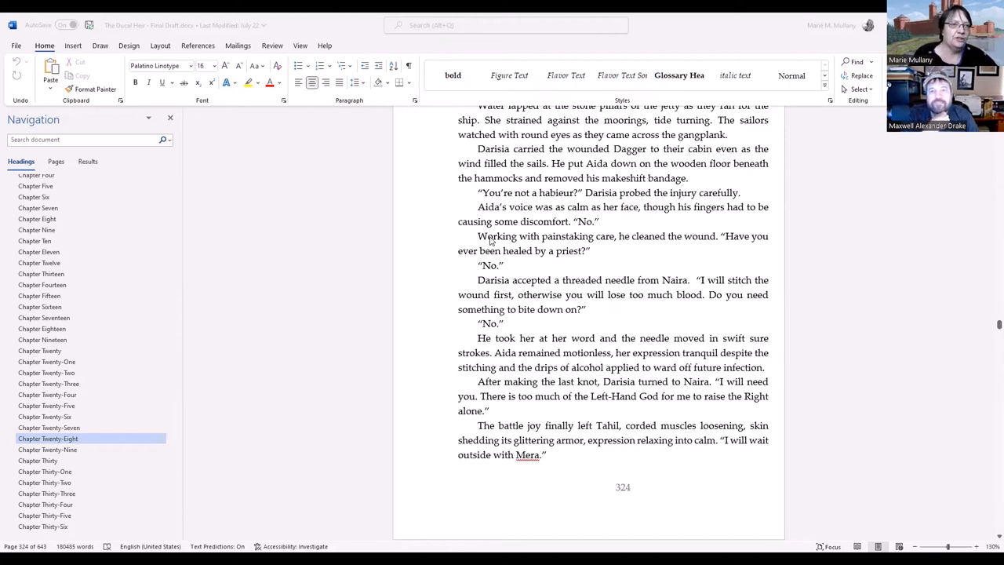
Scroll slightly so the end of page 324 and opening of page 325 about Aida's preference show
scroll("down", 3)
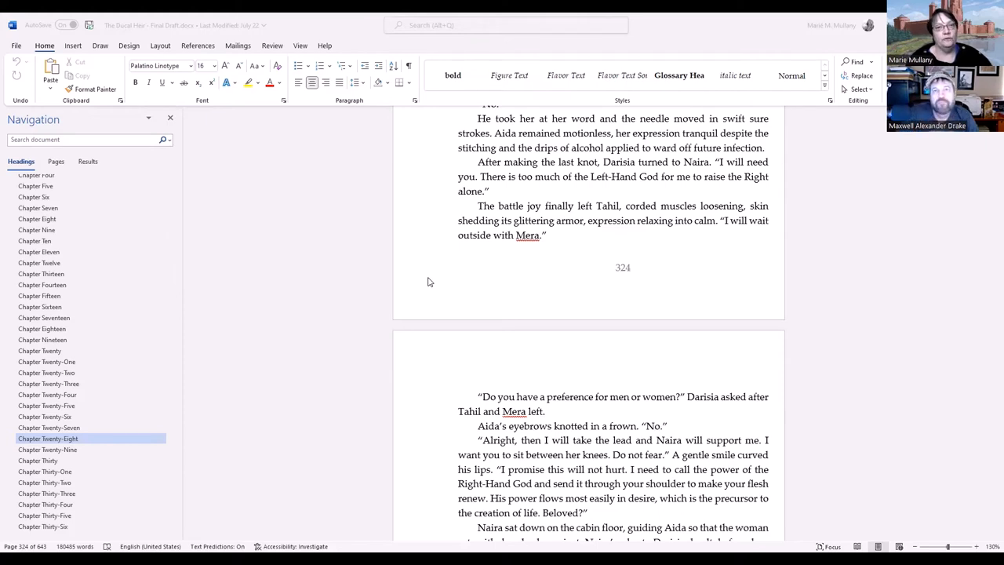
mouse_move(849, 298)
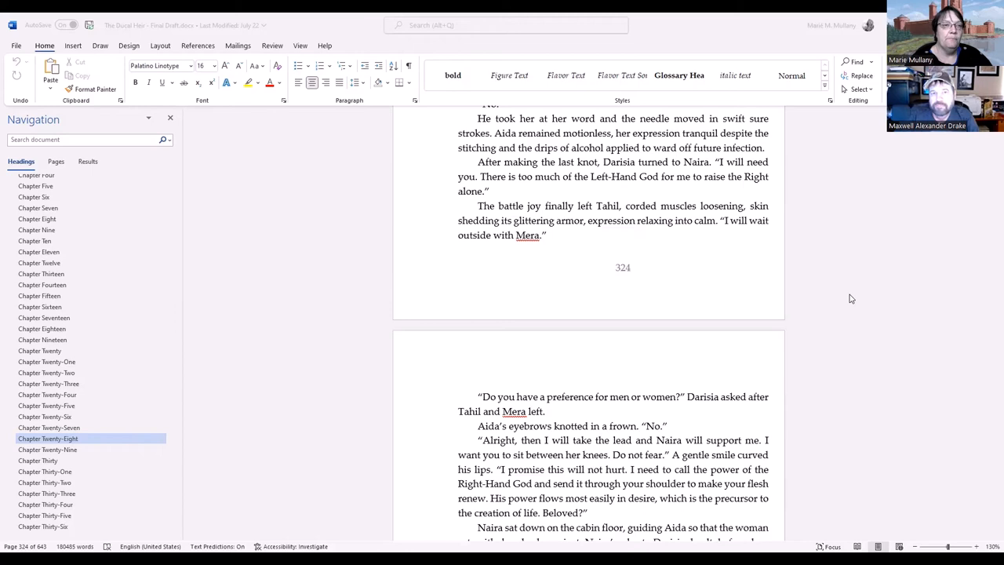
scroll("down", 3)
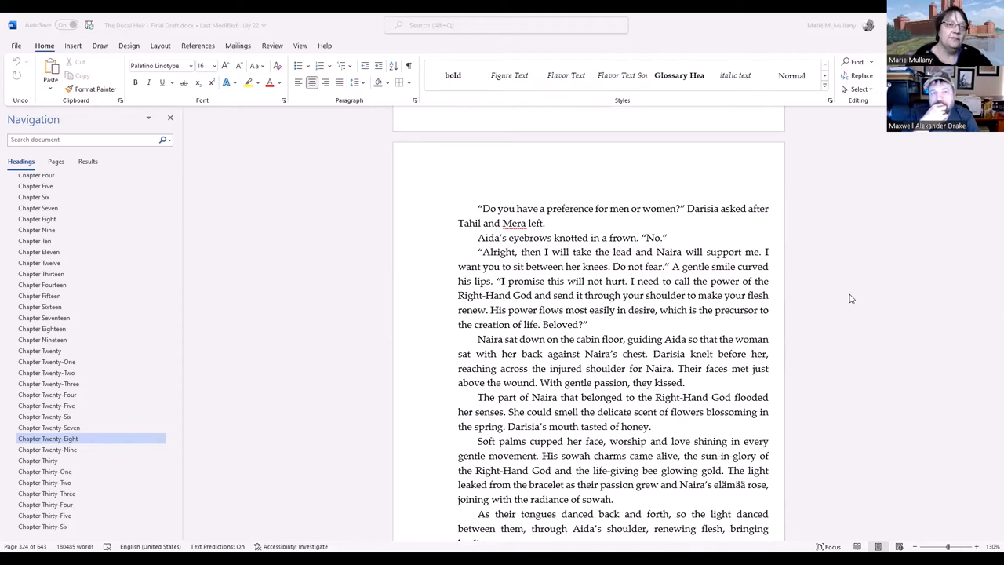
scroll("down", 3)
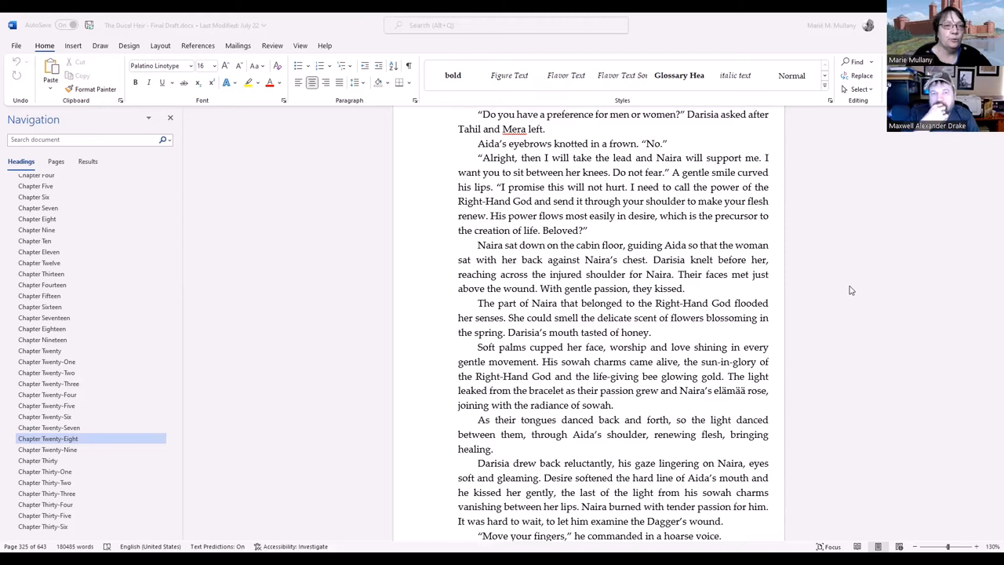
scroll("down", 3)
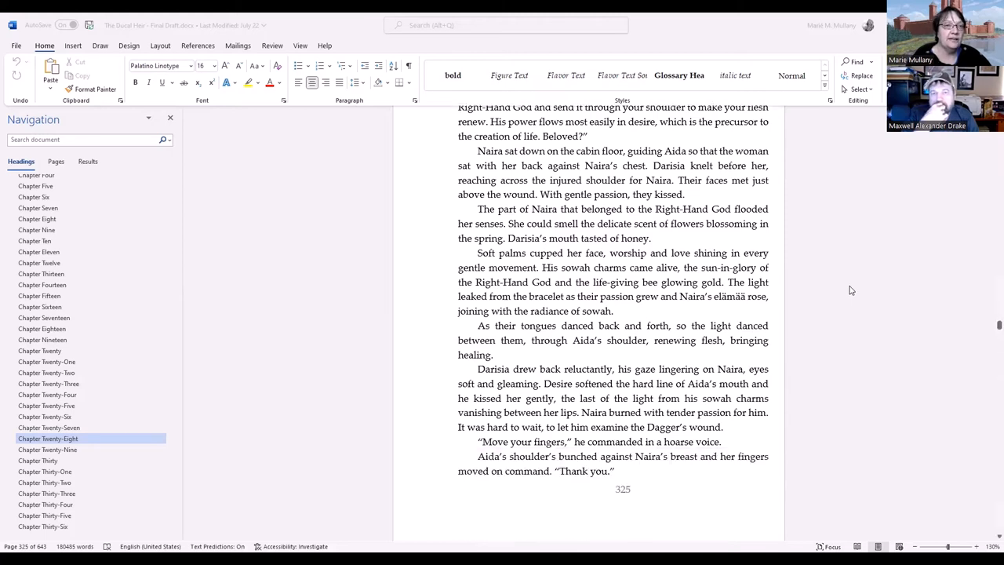
scroll("down", 3)
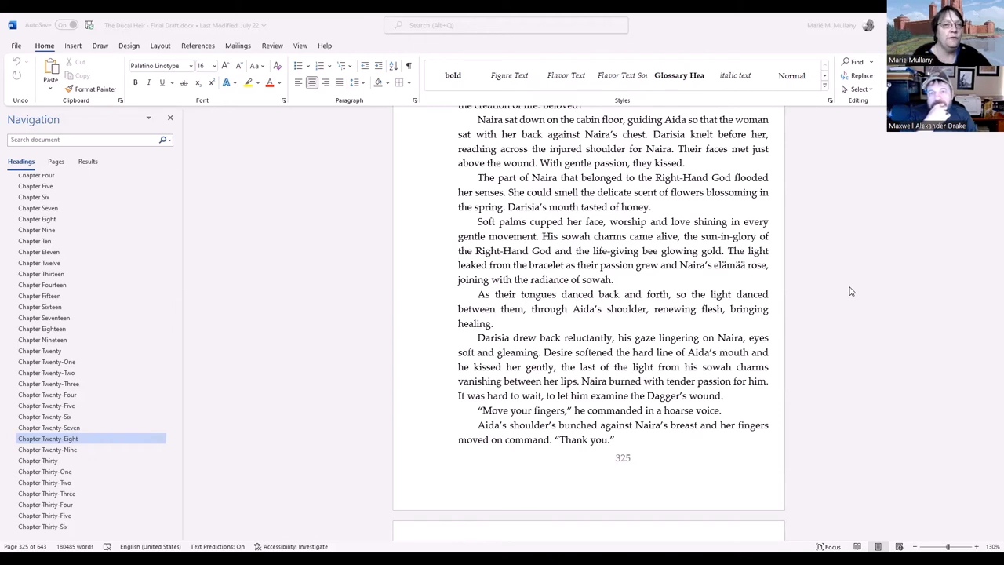
scroll("down", 3)
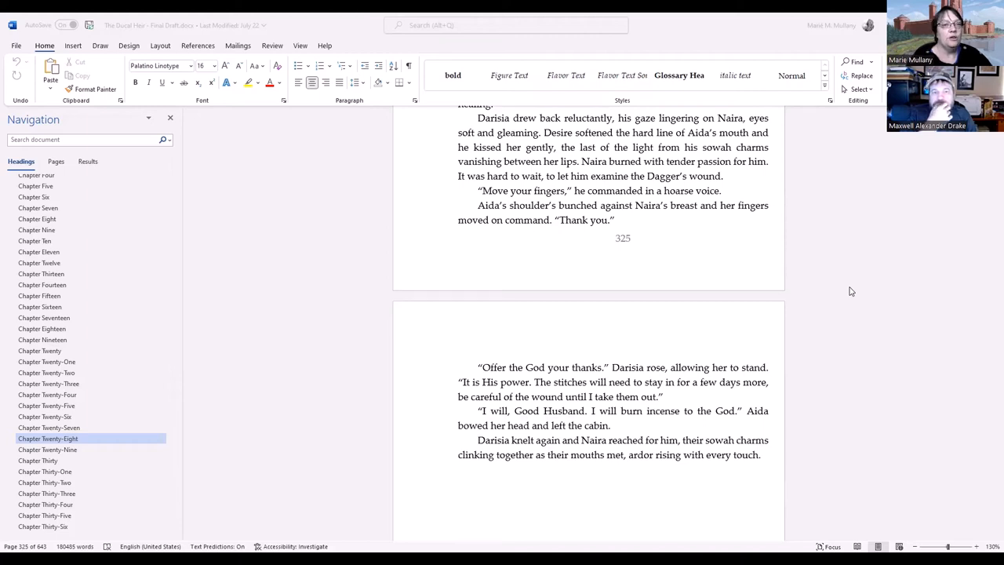
scroll("down", 3)
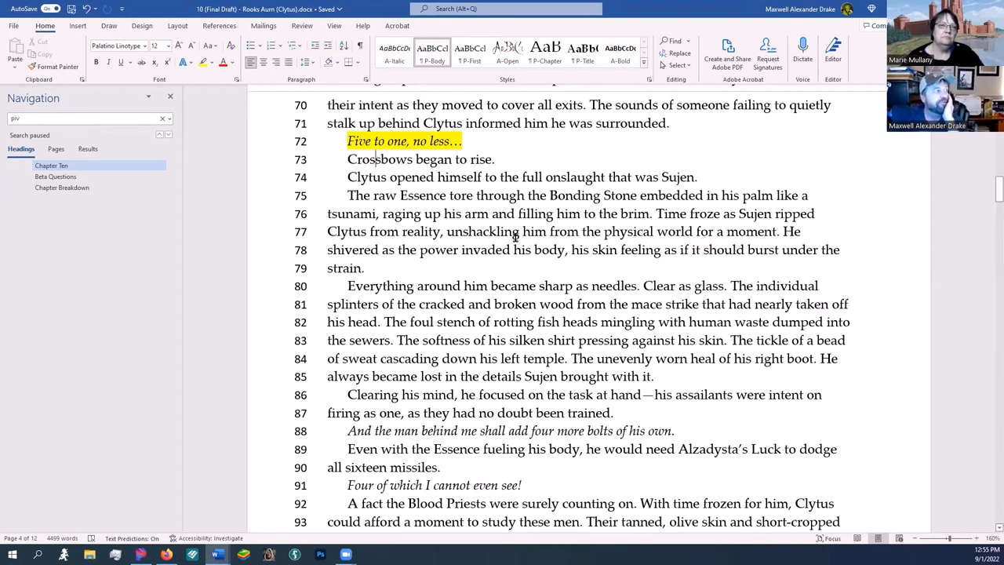
Scroll down the chapter and highlight the lines about needing luck to dodge sixteen missiles
scroll("down", 3)
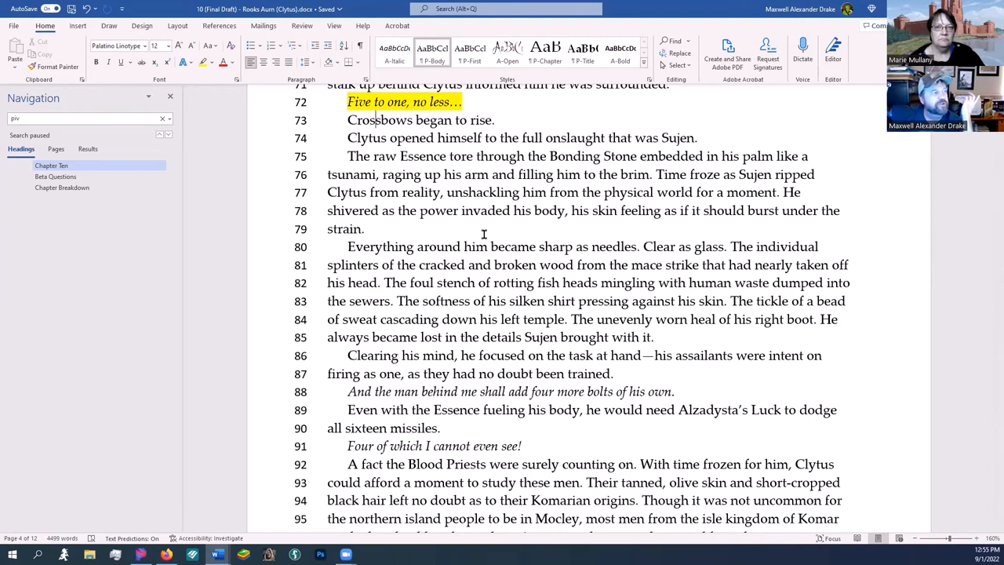
scroll("down", 3)
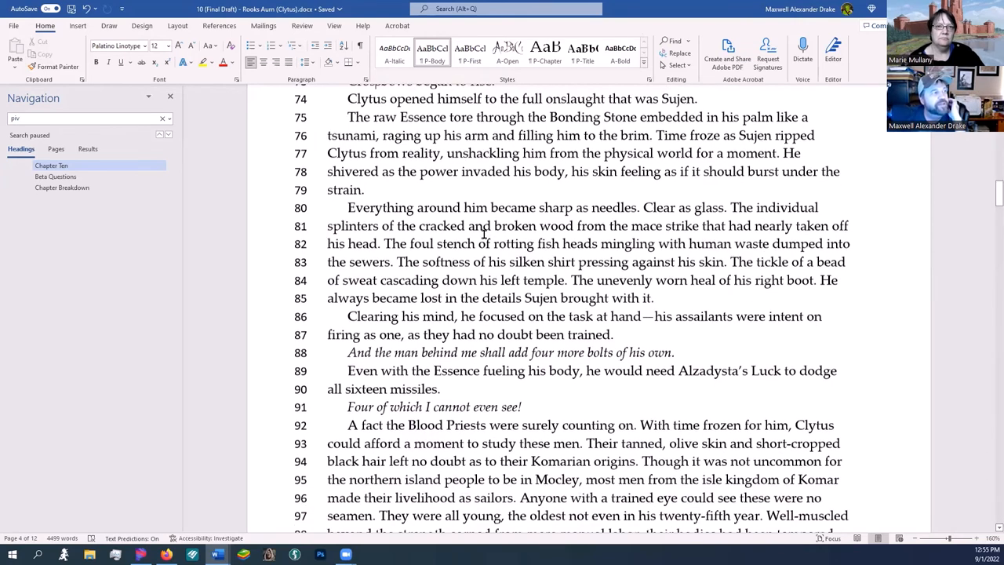
scroll("down", 3)
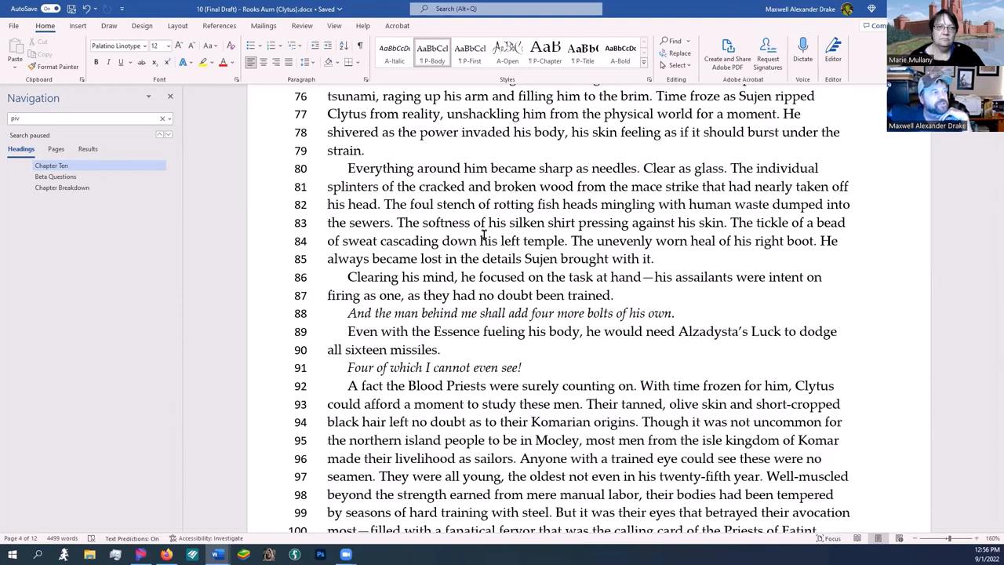
scroll("down", 3)
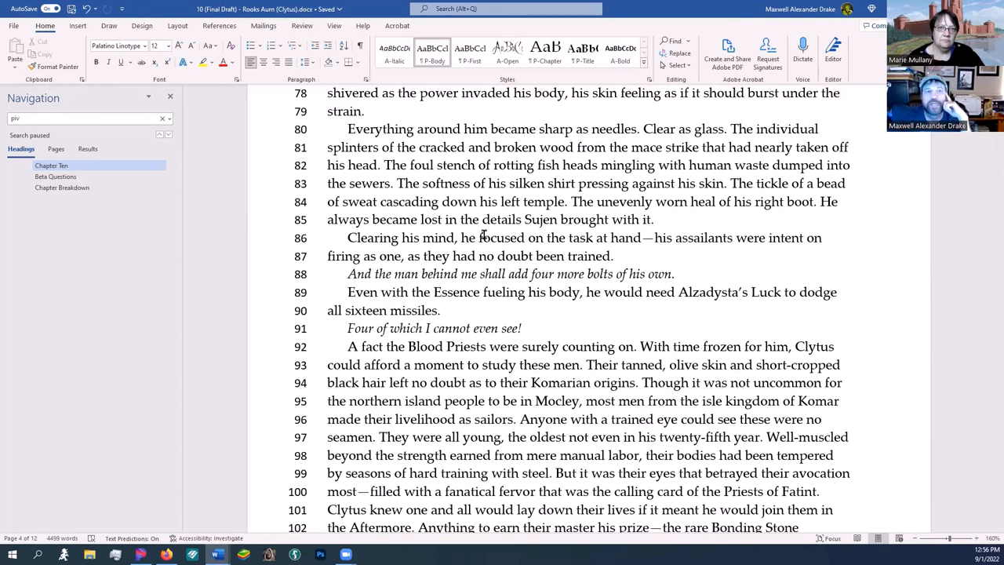
mouse_move(453, 183)
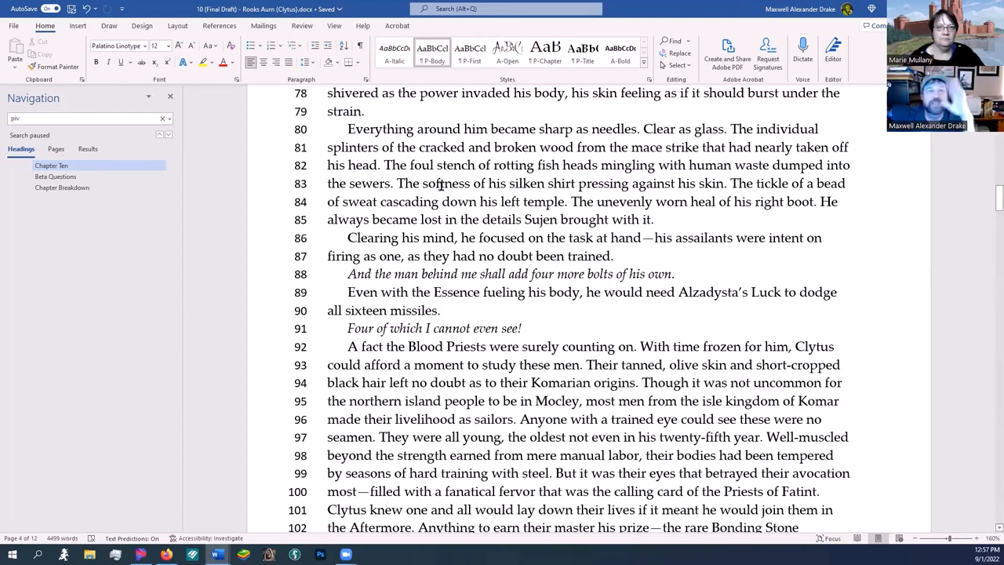
scroll("down", 3)
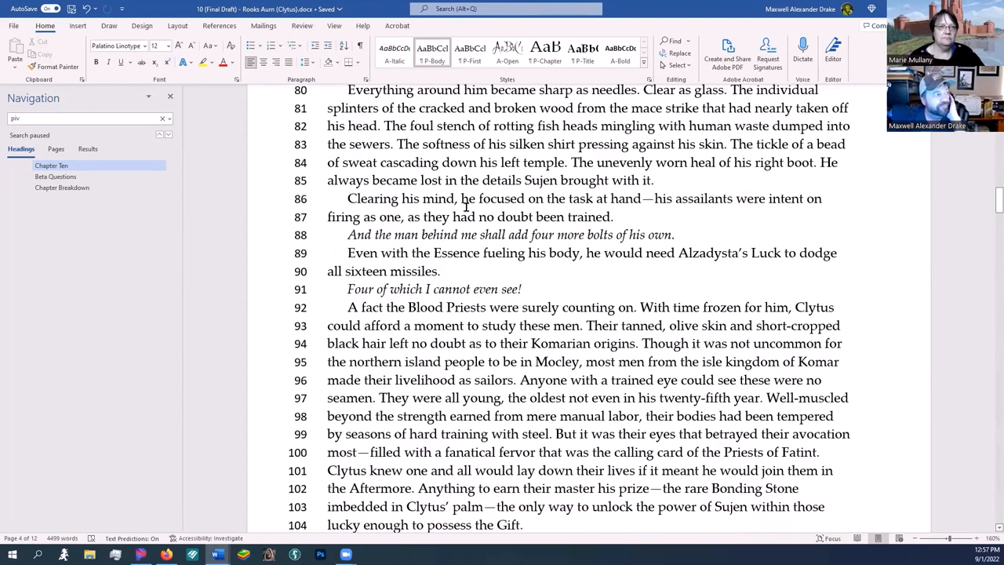
scroll("down", 3)
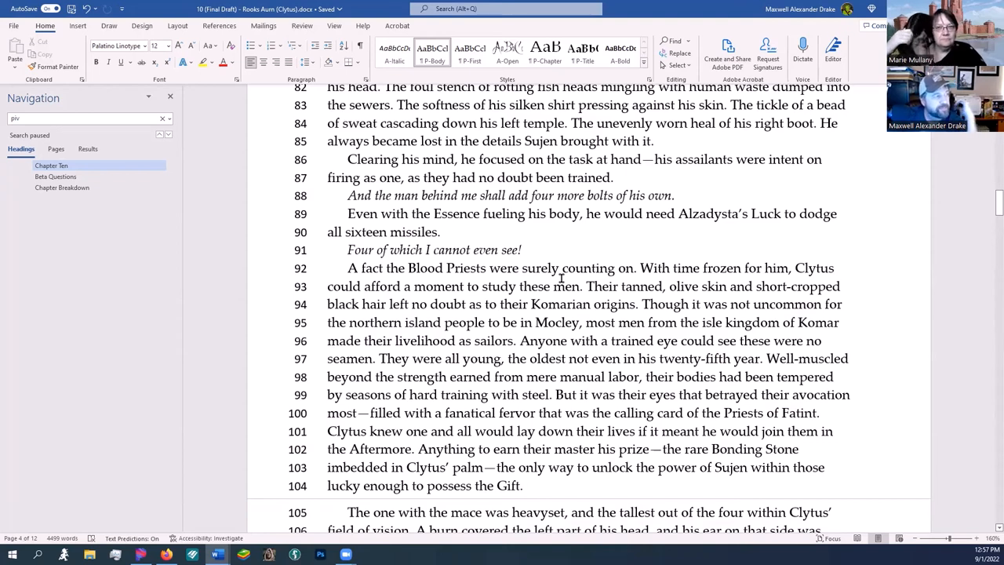
mouse_move(377, 219)
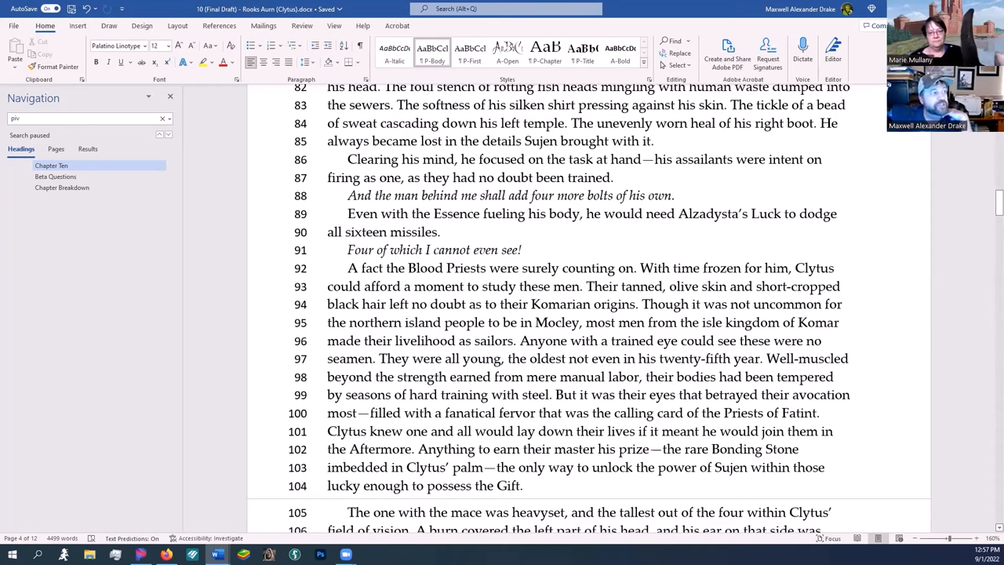
left_click_drag(348, 158, 508, 249)
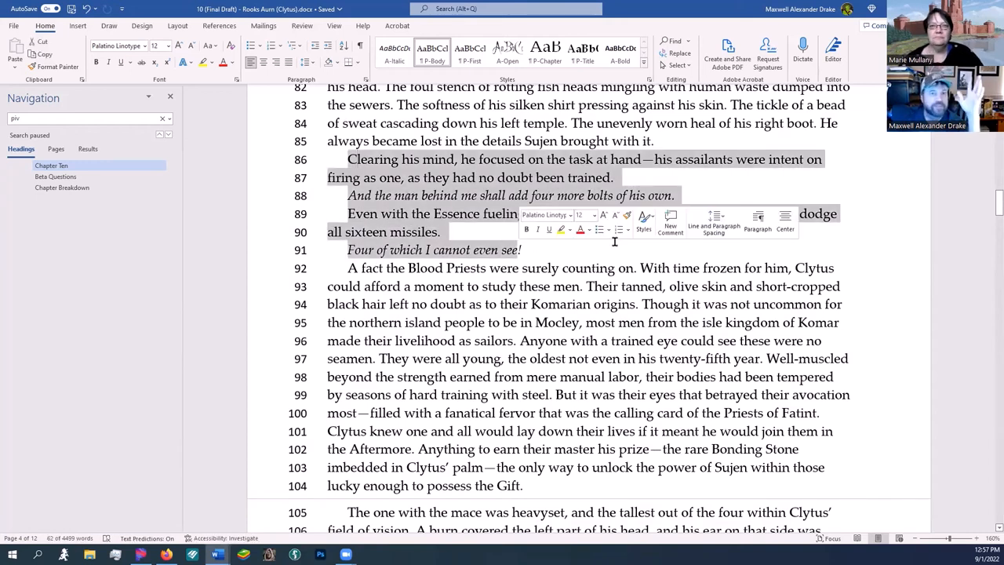
Scroll on to lines 95–118 describing the young Blood Priests and the heavyset one with the mace
scroll("down", 3)
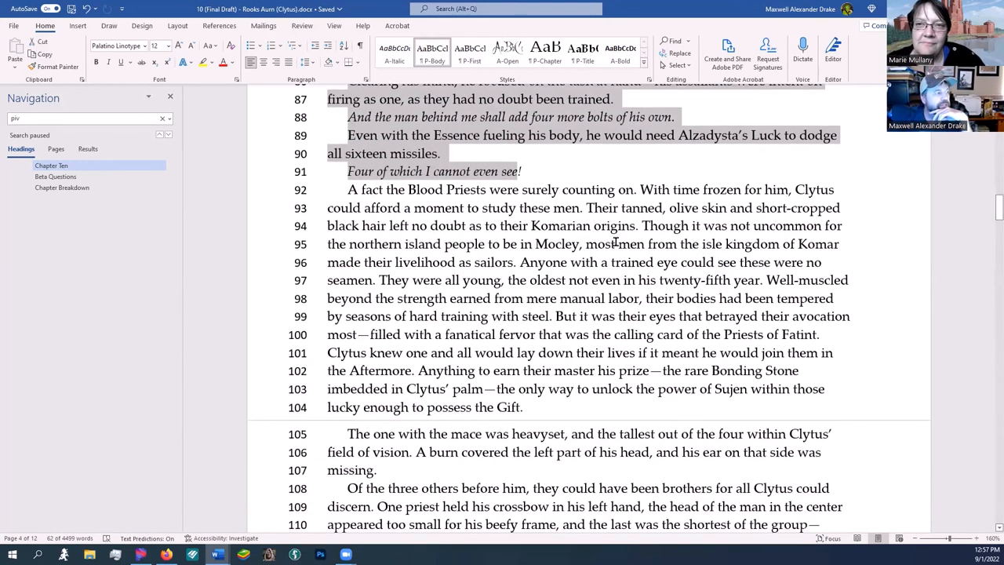
scroll("down", 3)
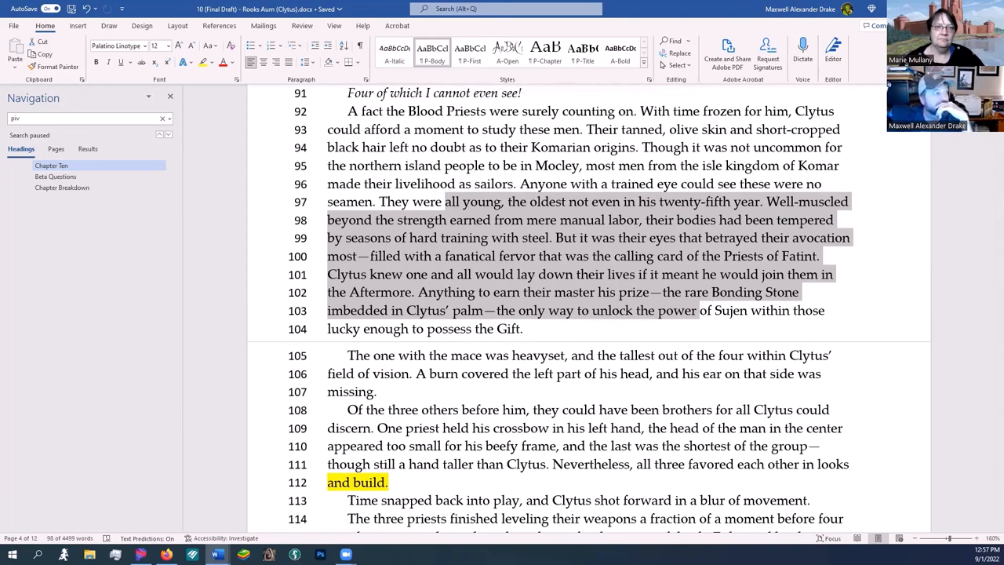
scroll("down", 3)
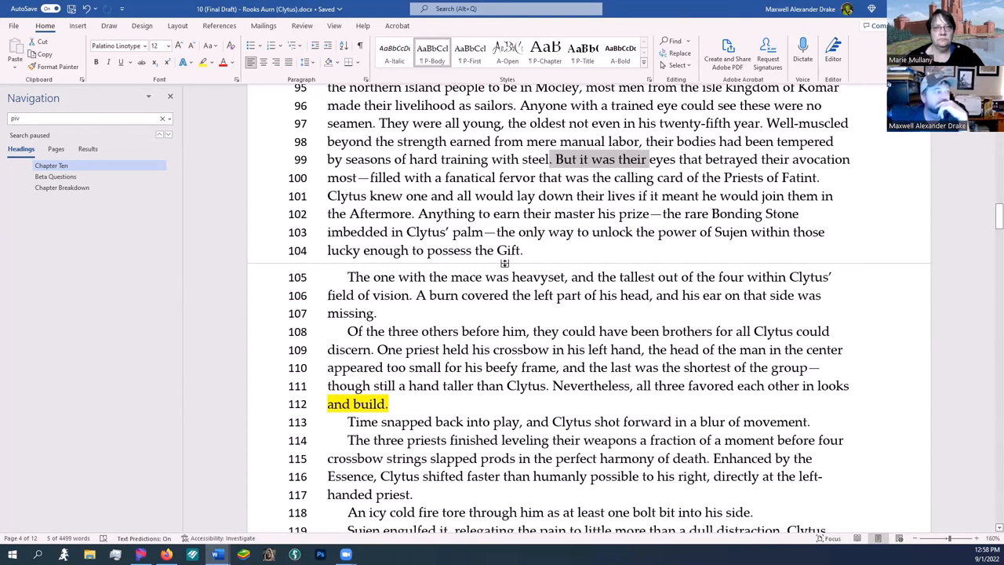
scroll("down", 3)
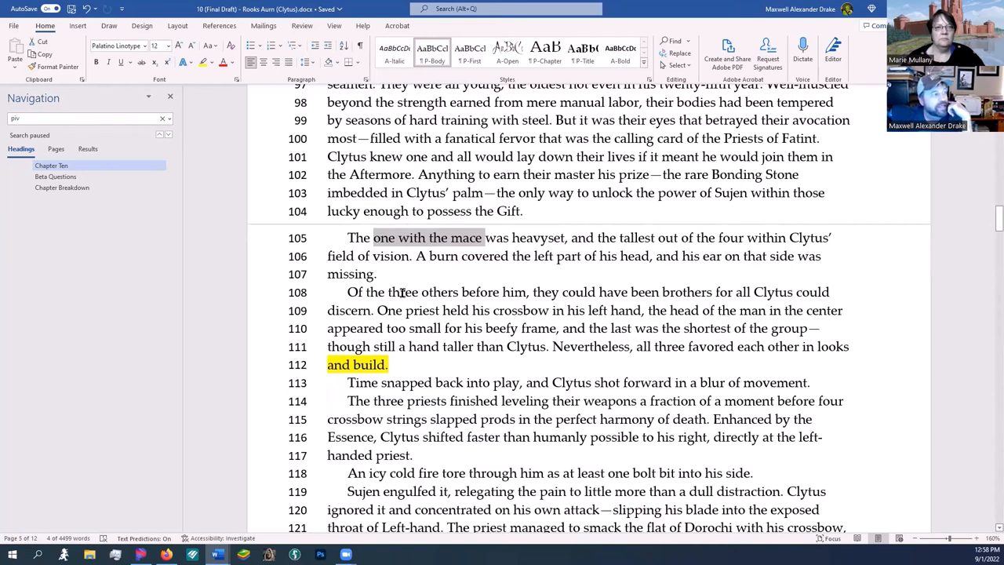
Scroll to lines 105–130 with the highlighted 'With Sujen fueled' where Clytus attacks the left-handed priest
scroll("down", 3)
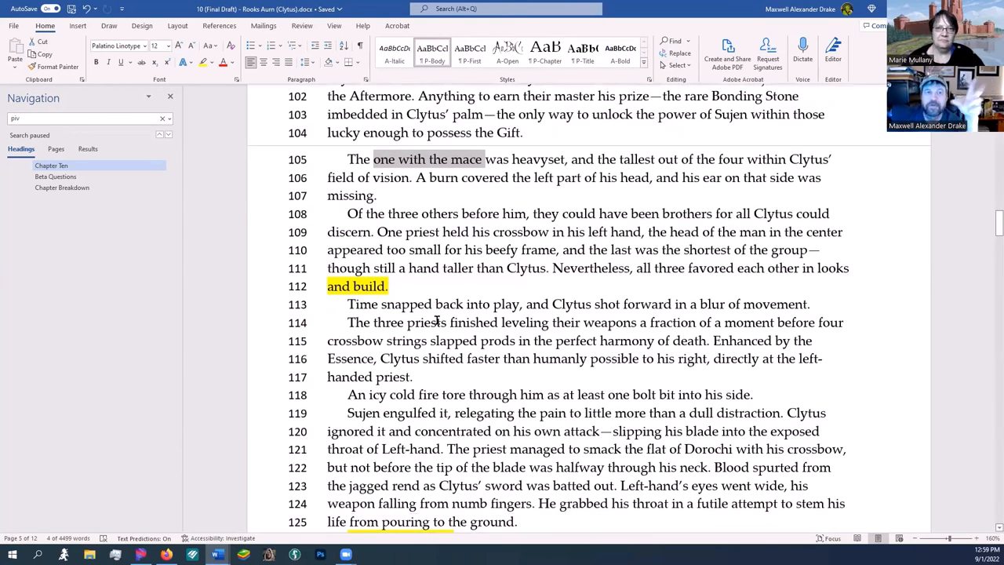
scroll("down", 3)
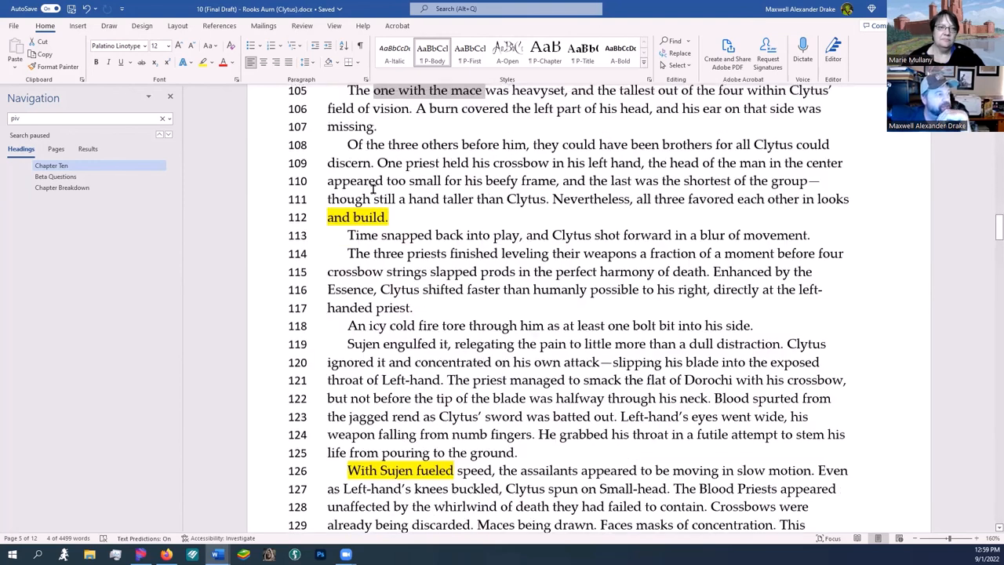
scroll("down", 3)
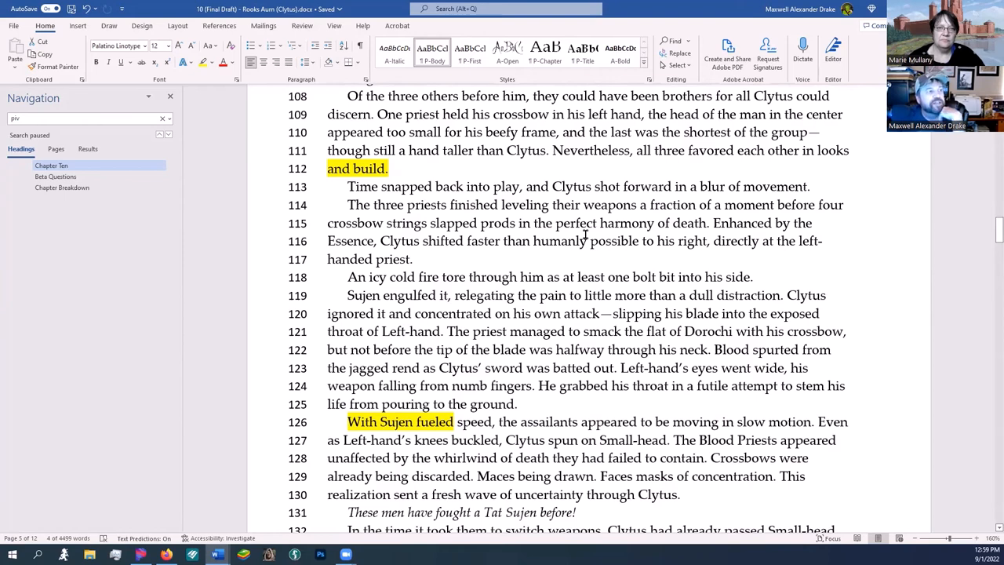
mouse_move(466, 258)
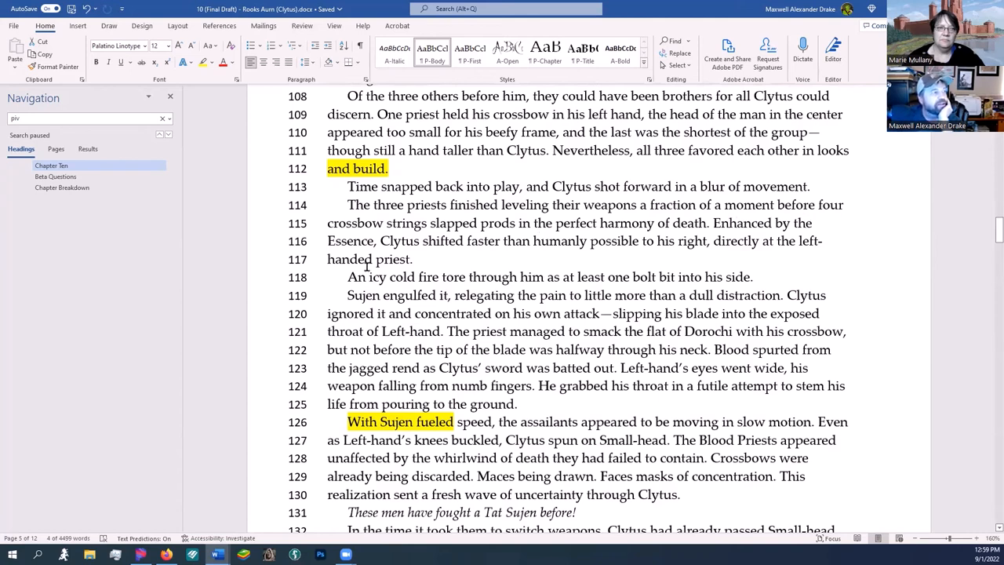
mouse_move(610, 241)
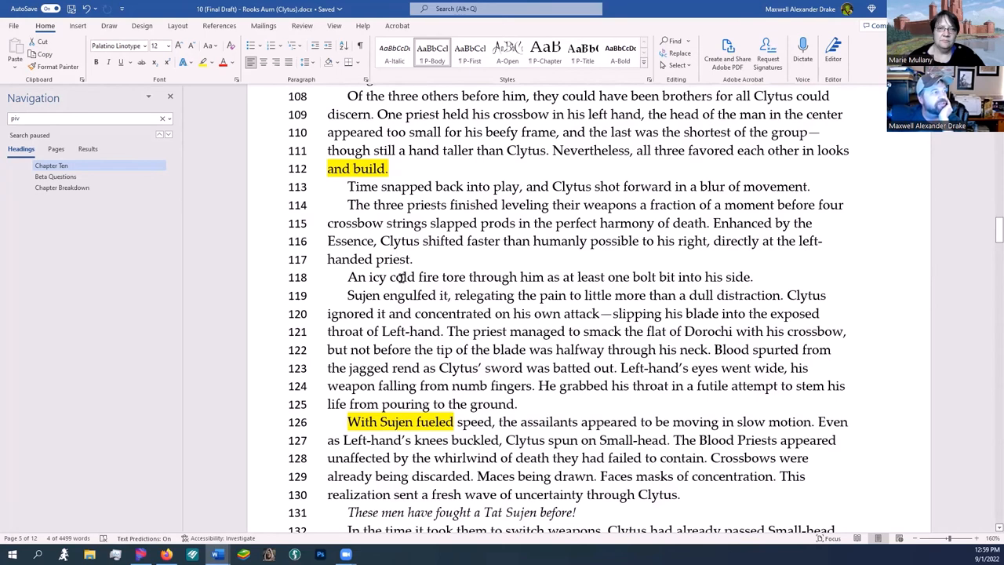
scroll("down", 3)
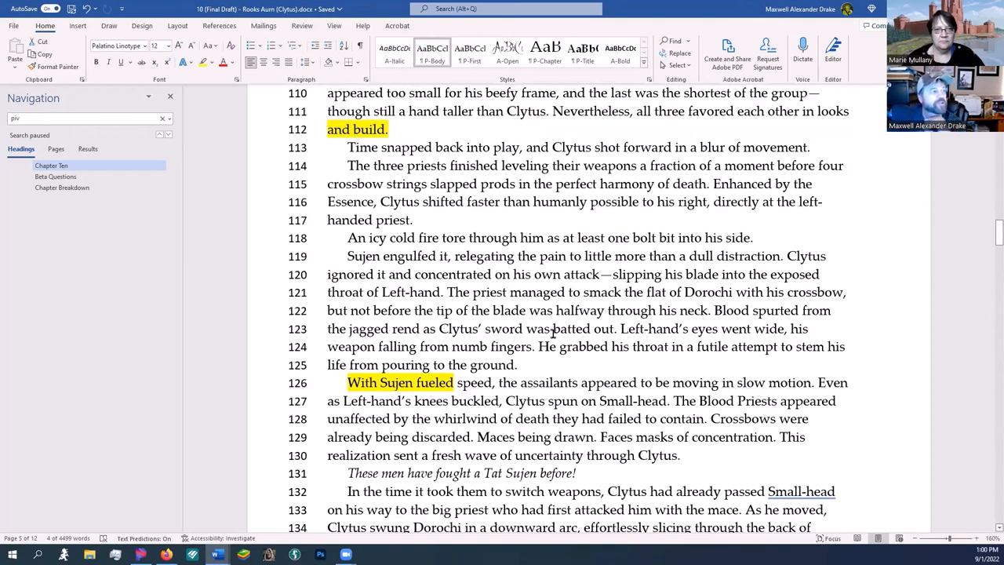
mouse_move(549, 329)
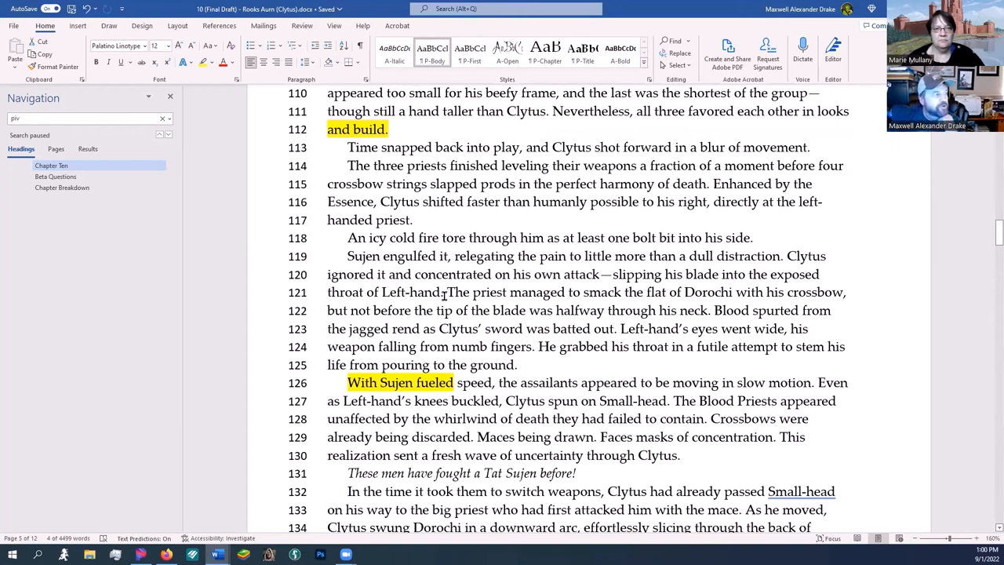
scroll("down", 3)
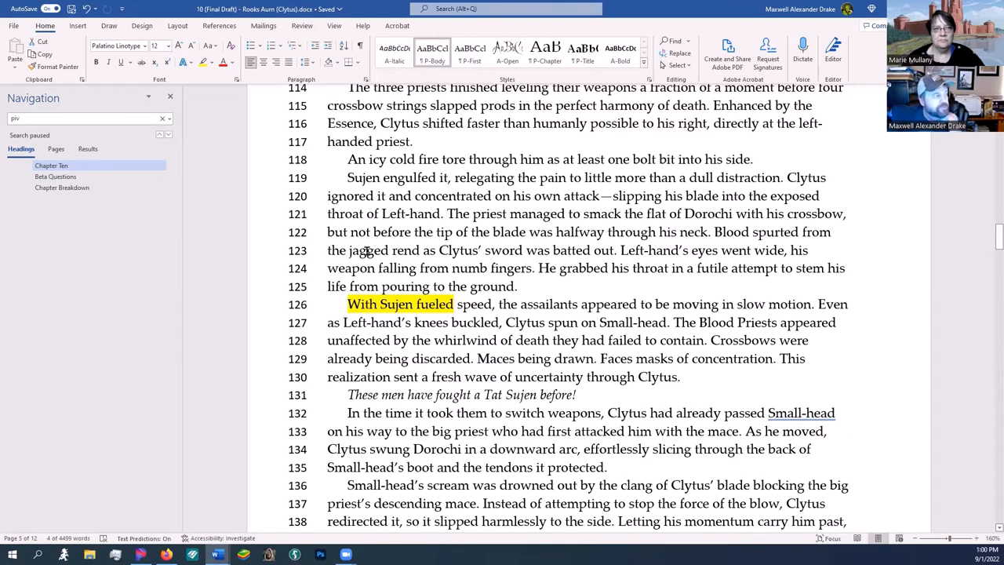
mouse_move(515, 256)
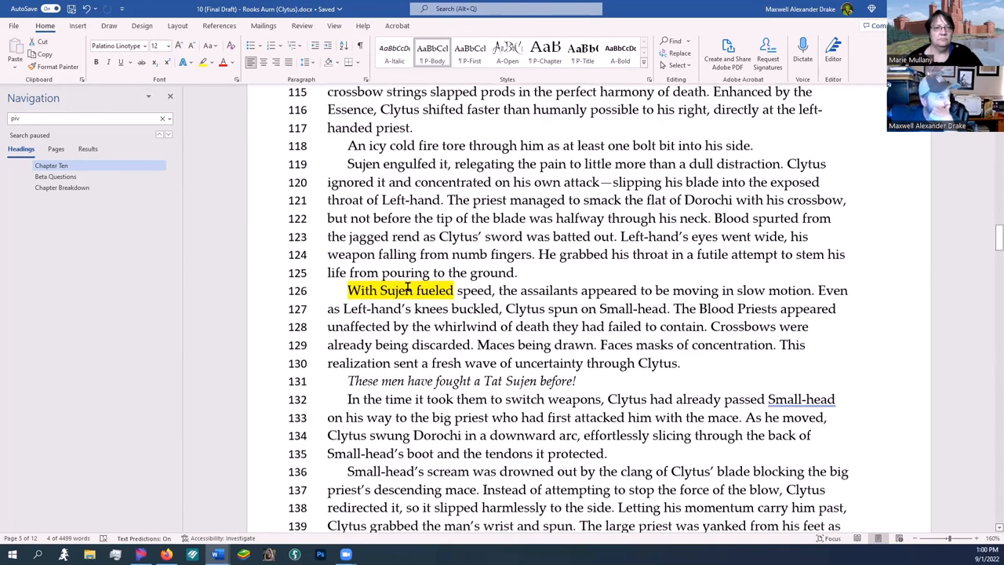
Scroll past line 140 to the 'How are they tracking me?' lines and the tracing-stone realization
scroll("down", 3)
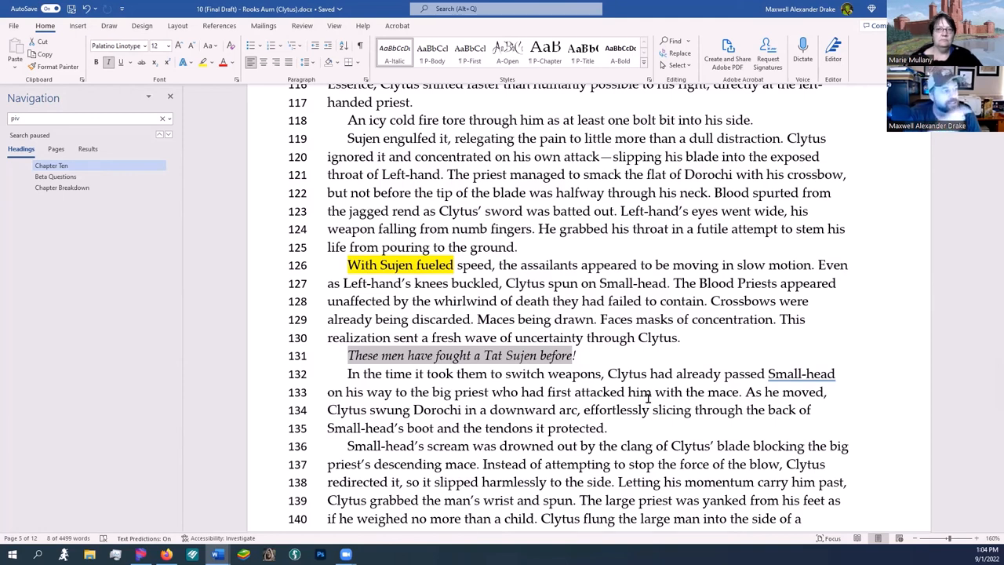
scroll("down", 3)
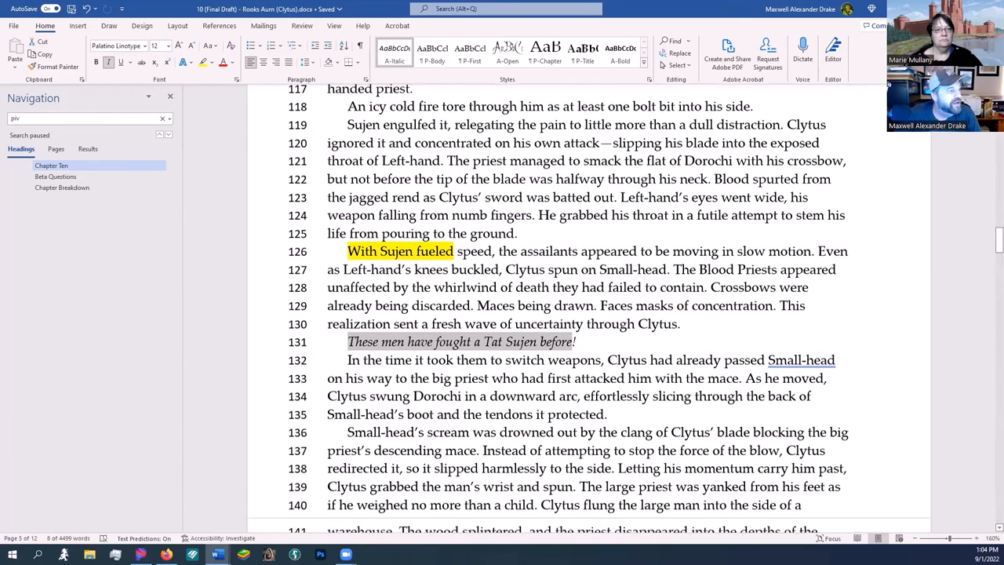
scroll("down", 3)
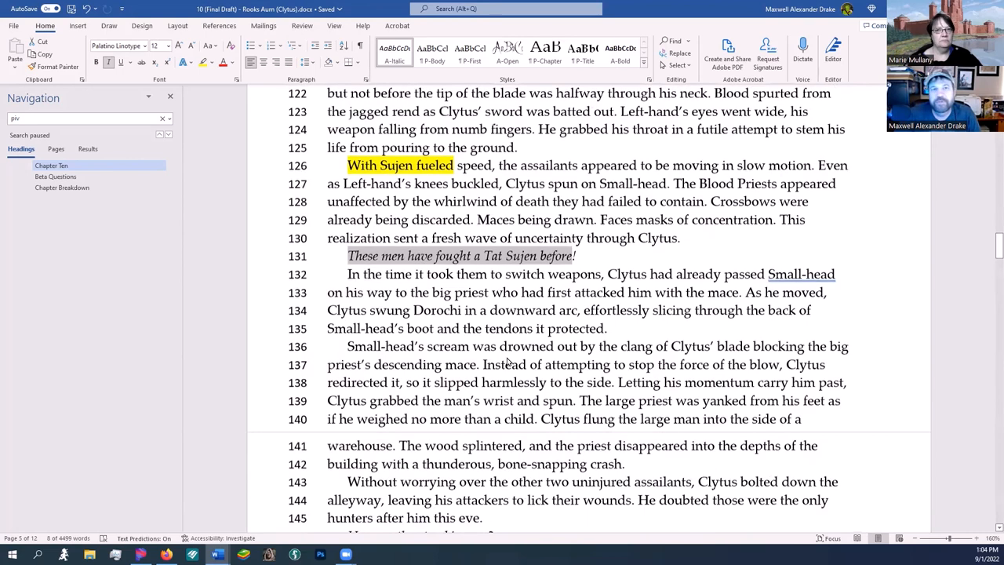
scroll("down", 3)
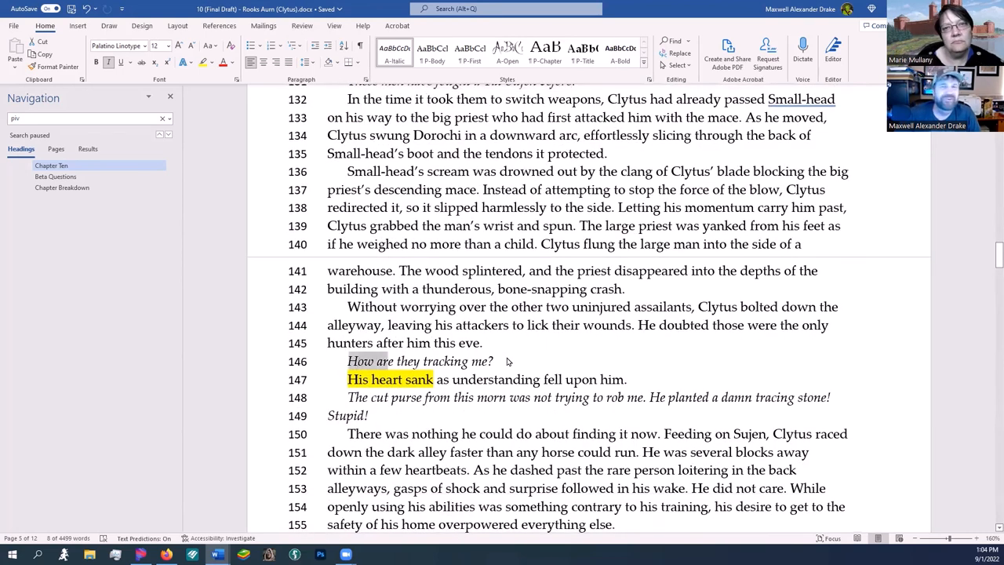